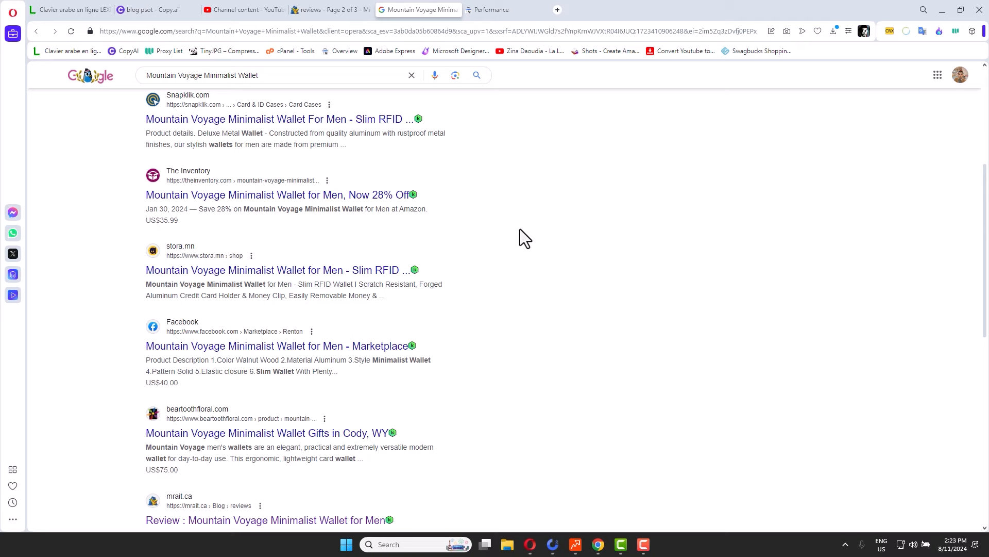
Scroll through the 50 extracted 'mountain voyage wallet' questions with parents and links
click(554, 544)
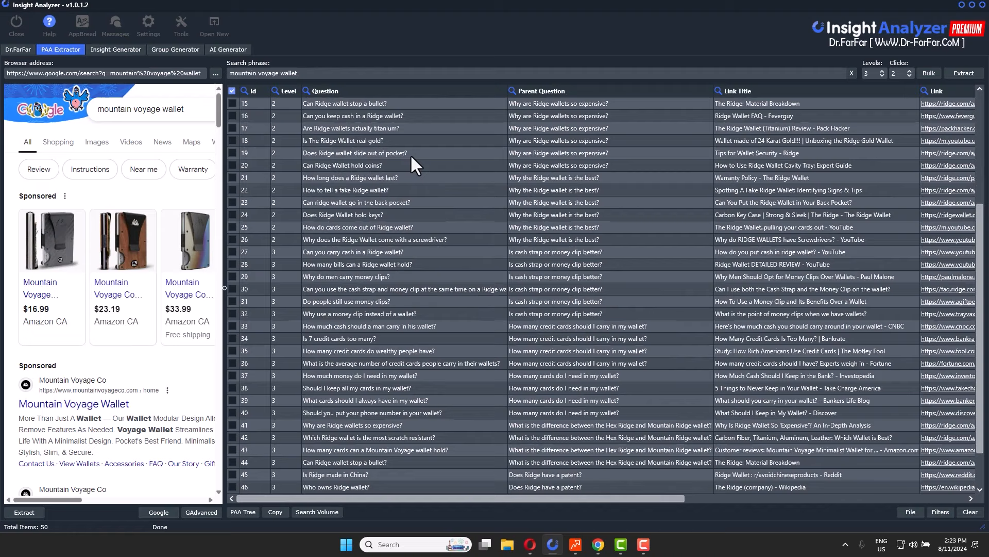
scroll(up, 3)
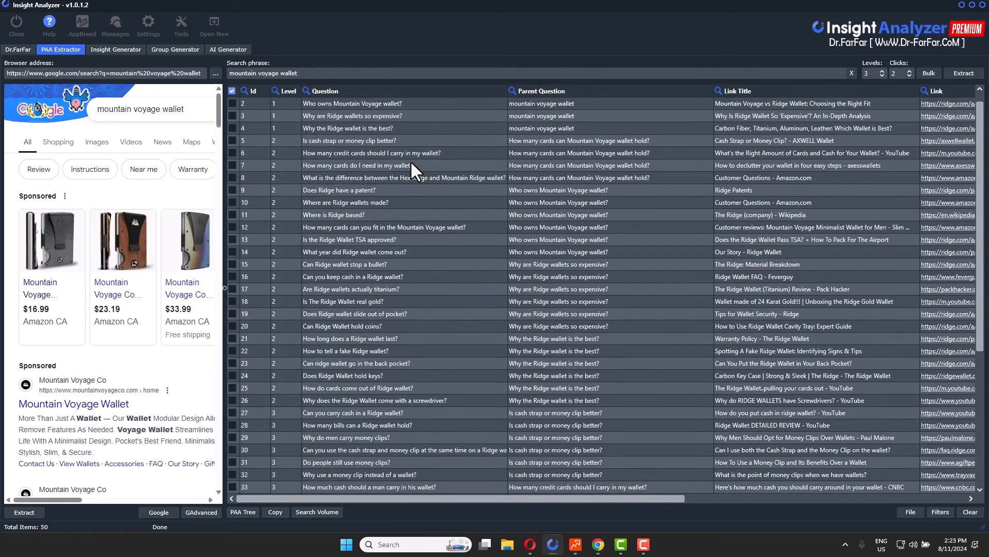
mouse_move(834, 37)
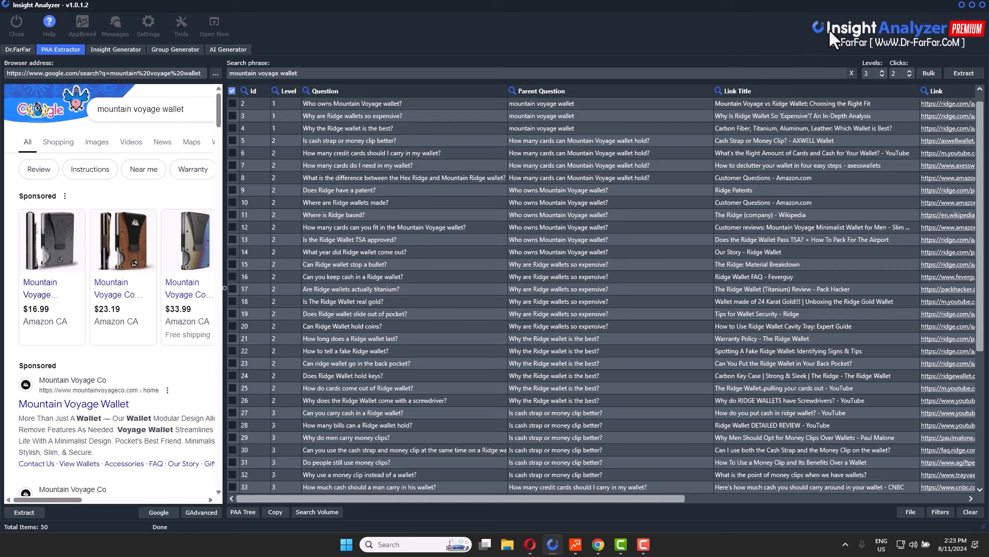
mouse_move(925, 37)
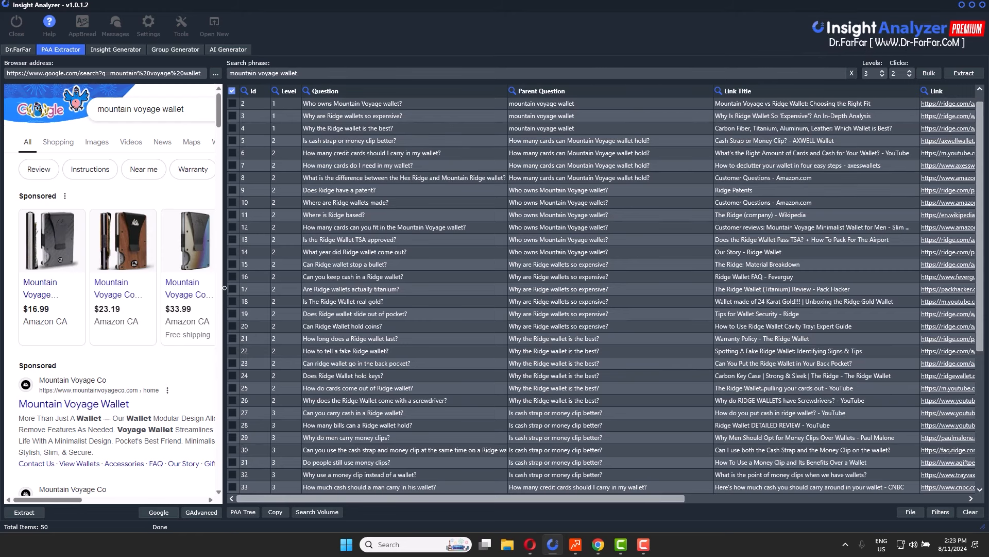
scroll(down, 3)
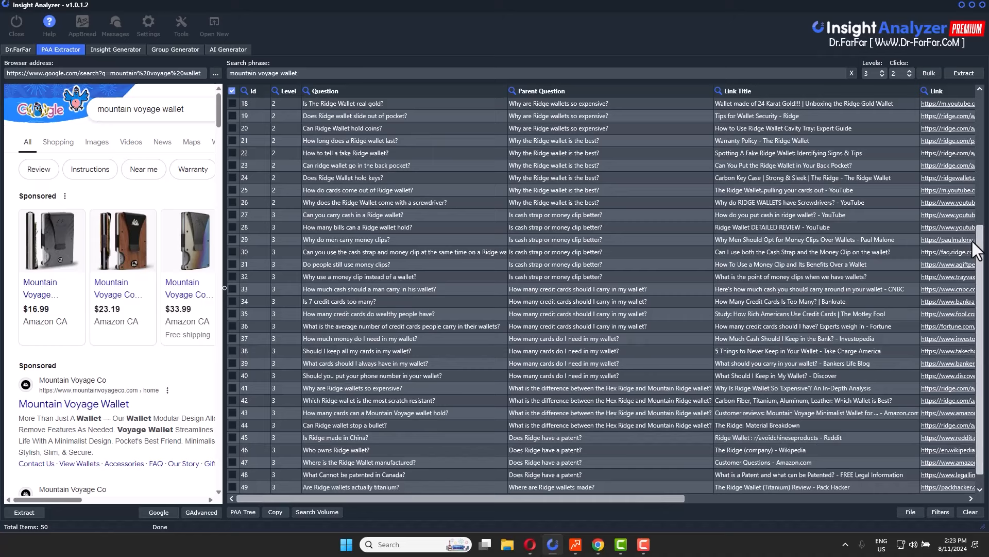
scroll(down, 3)
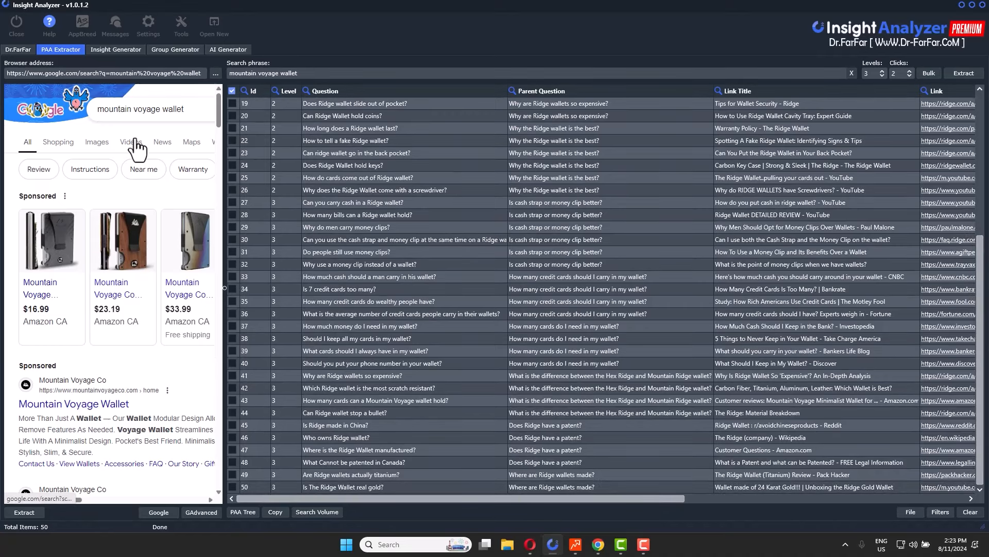
Visit the Dr.FarFar welcome page, return to PAA Extractor and clear the search phrase
click(18, 50)
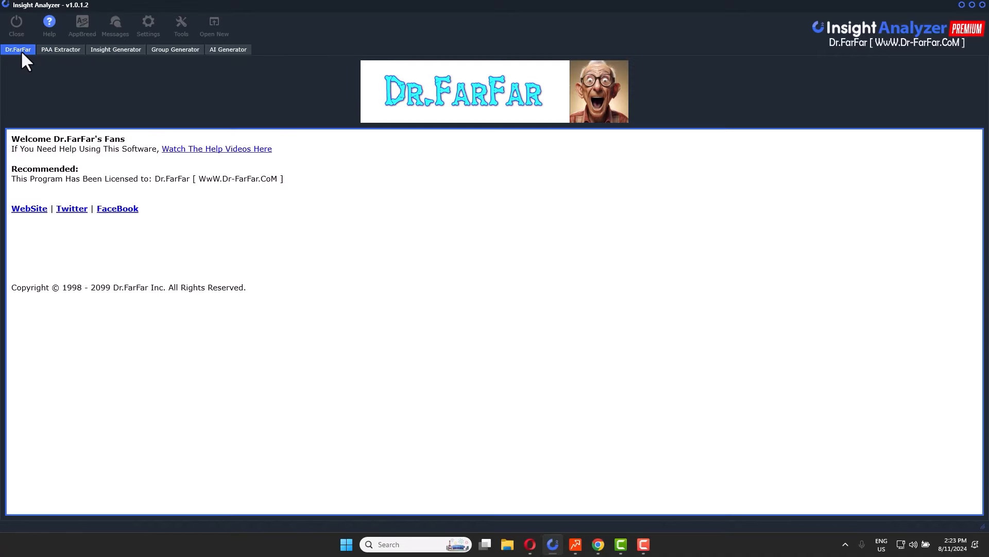
mouse_move(598, 331)
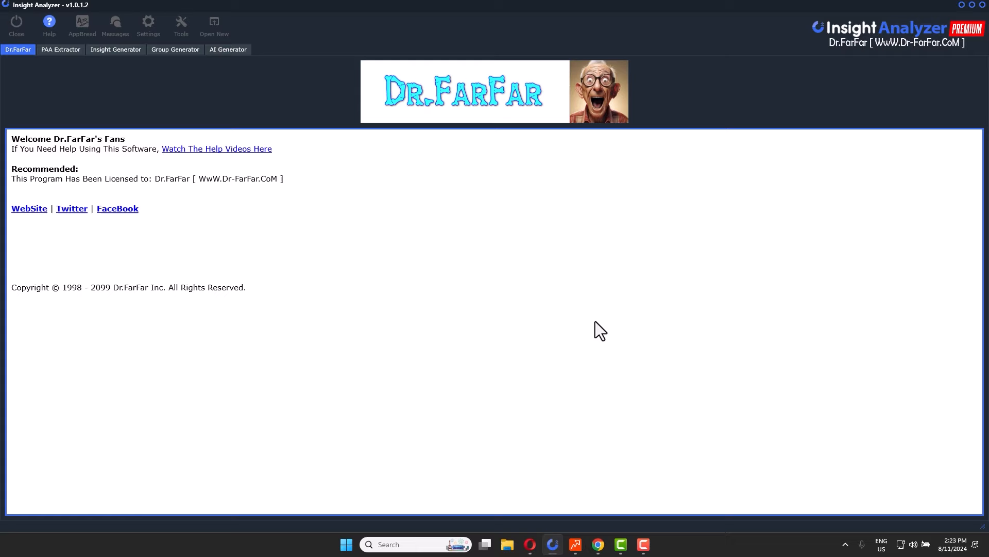
mouse_move(60, 50)
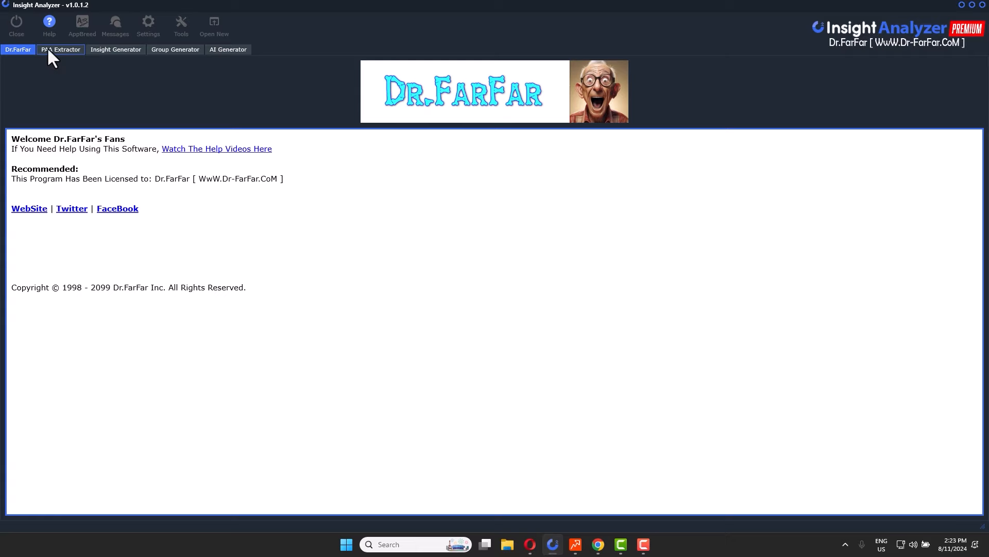
click(61, 49)
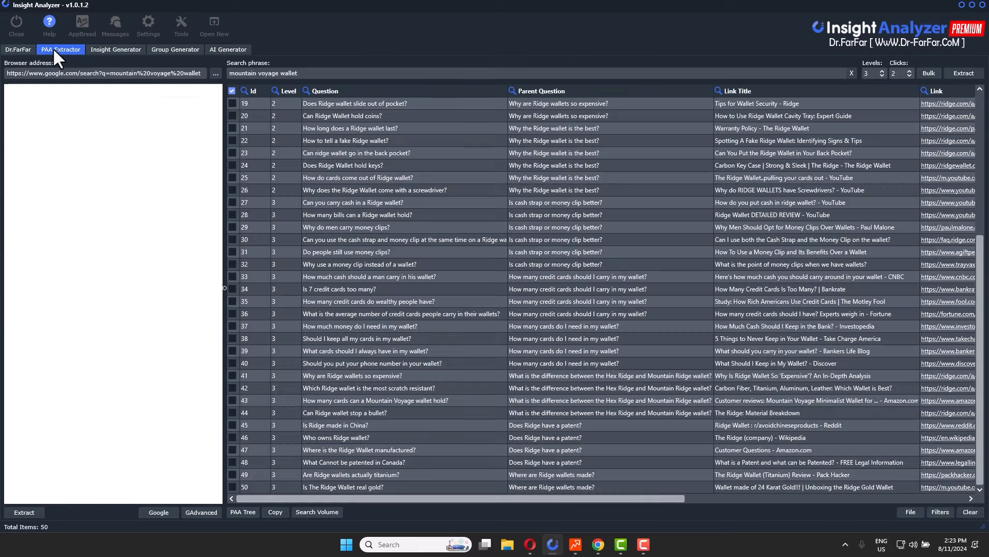
click(158, 512)
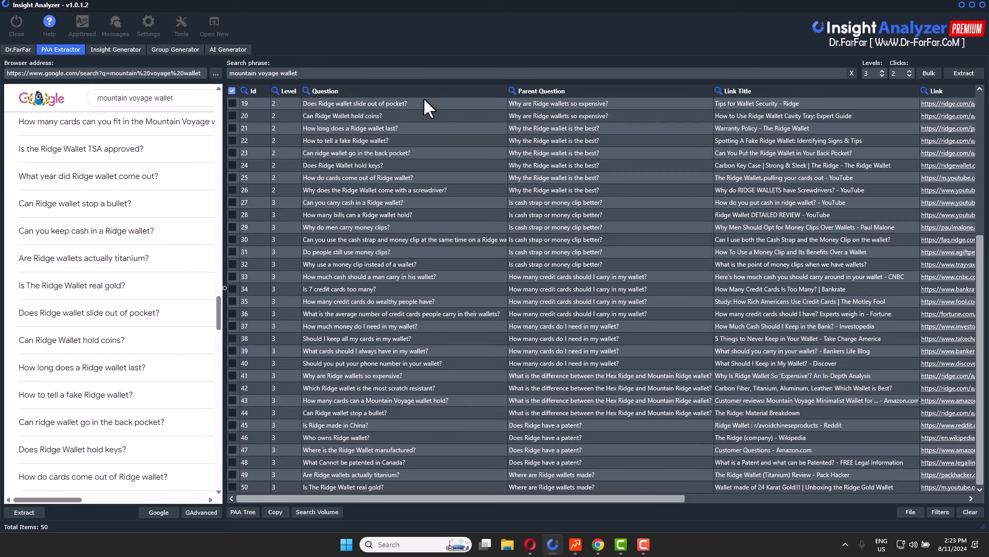
mouse_move(415, 183)
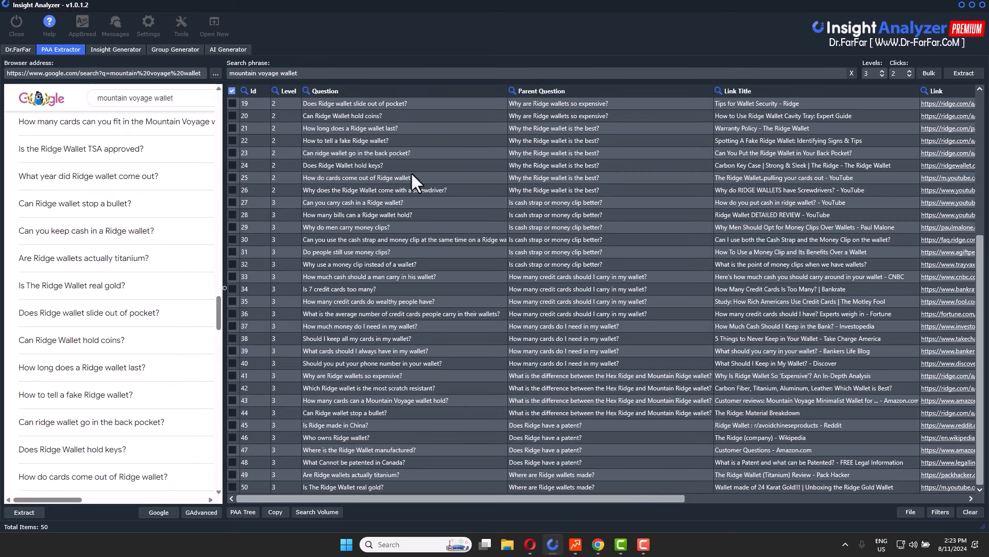
mouse_move(417, 88)
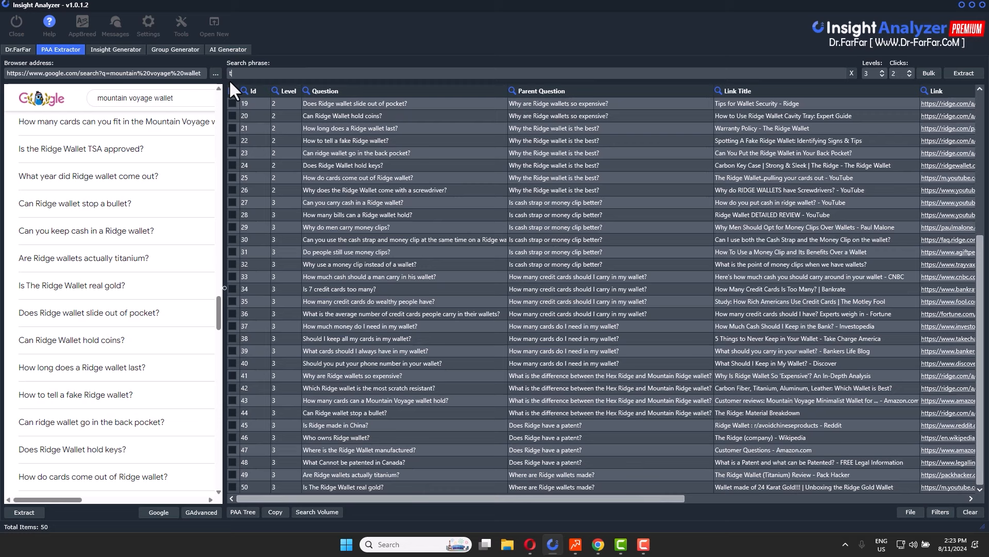
Extract 'travel agency' questions at 3 levels, discarding the old questions
text(travel agen)
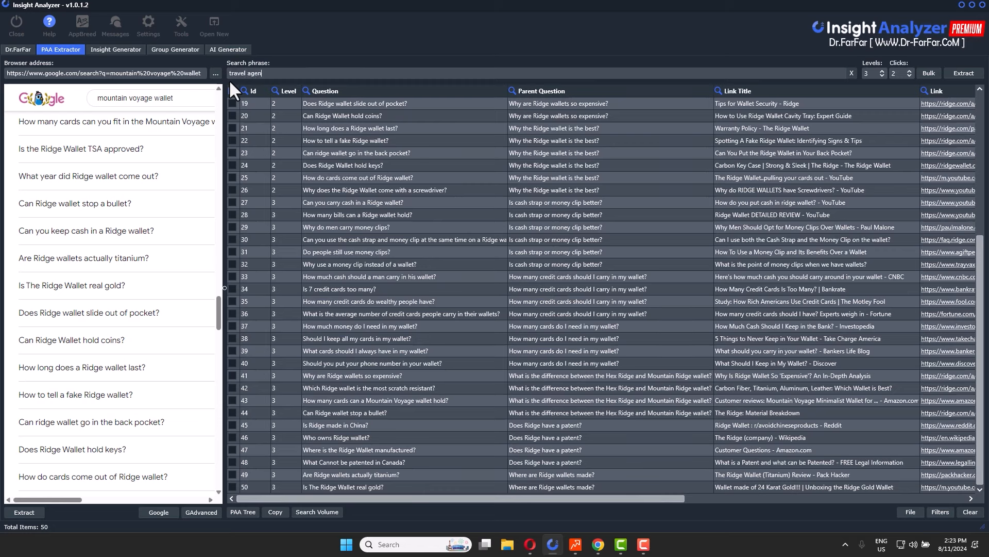
text(cy)
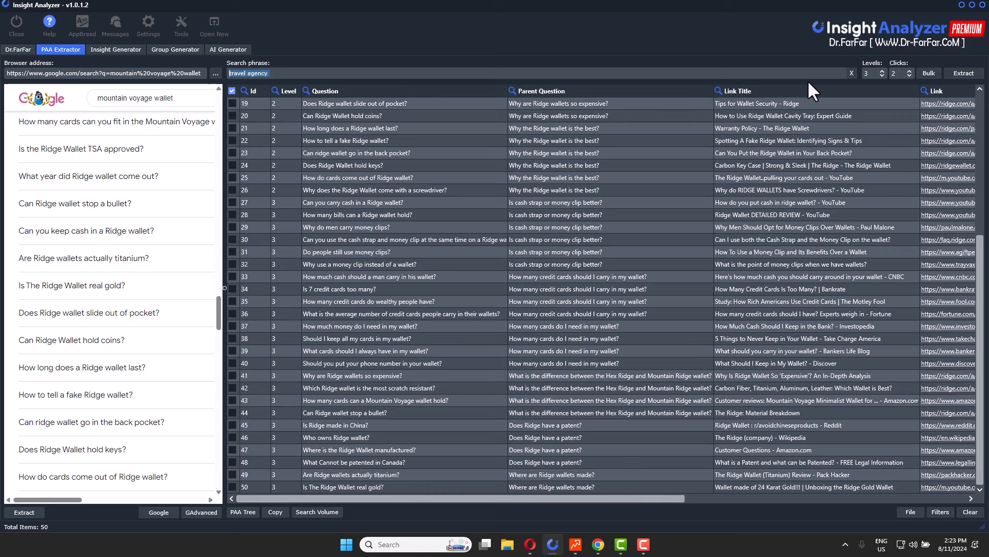
click(875, 73)
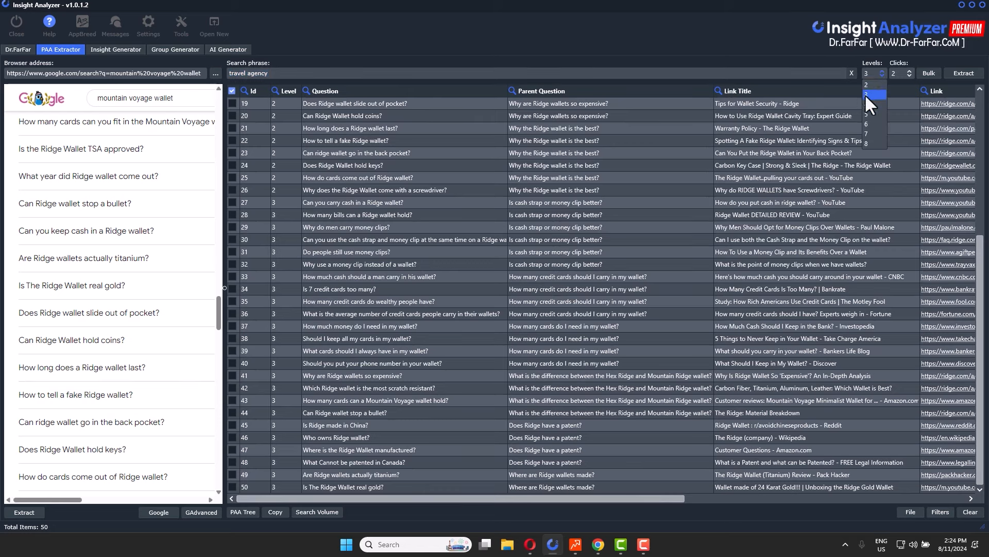
click(874, 94)
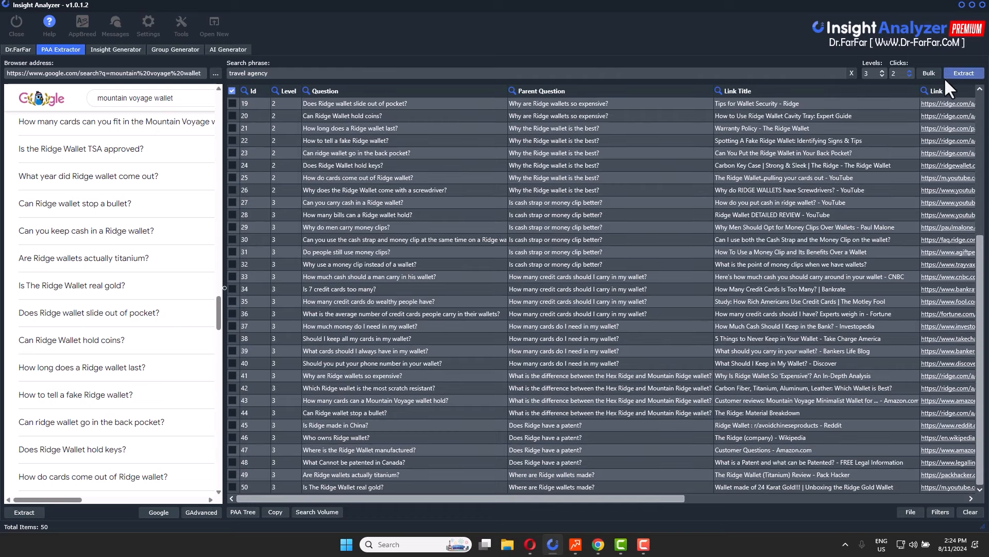
click(963, 73)
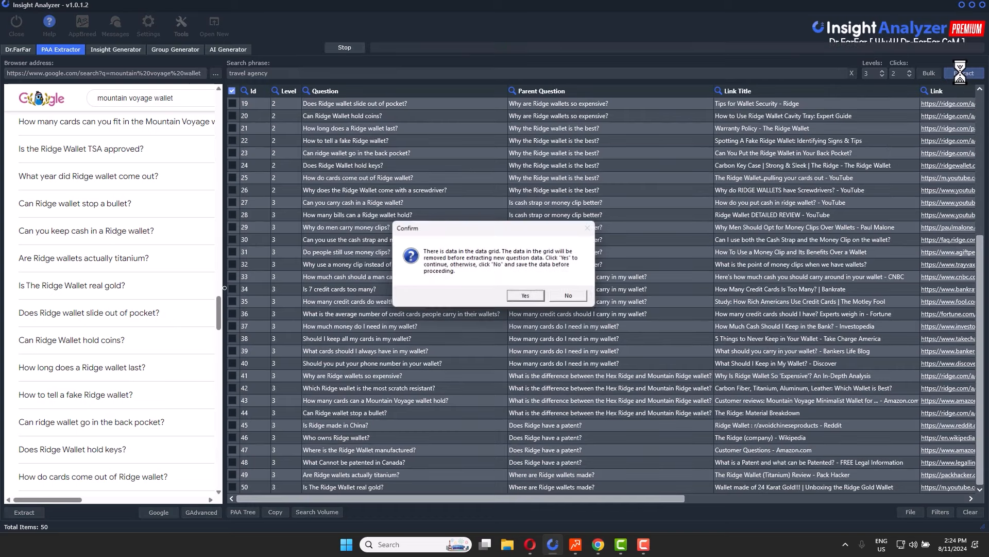
click(525, 295)
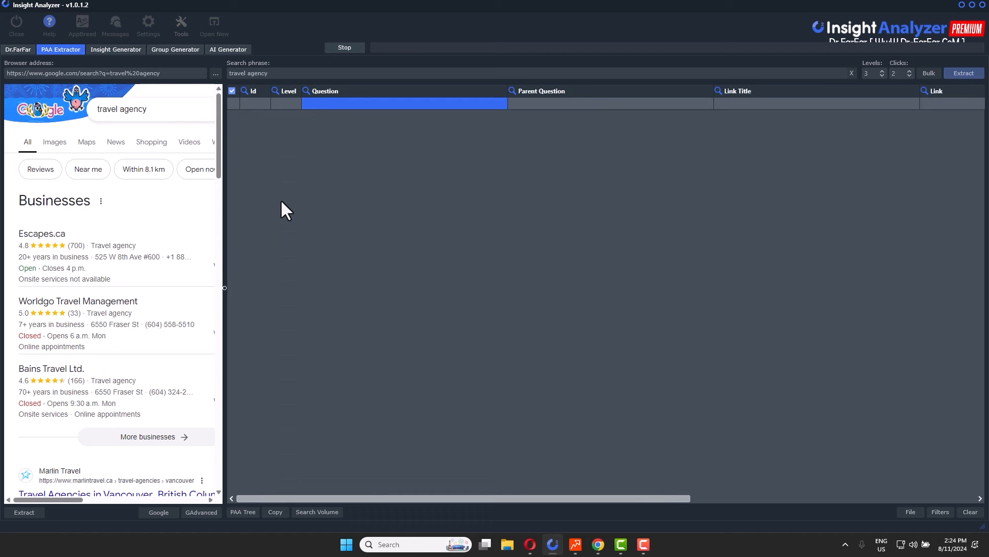
Bring the Google results for Mountain Voyage Minimalist Wallet to the front
click(963, 72)
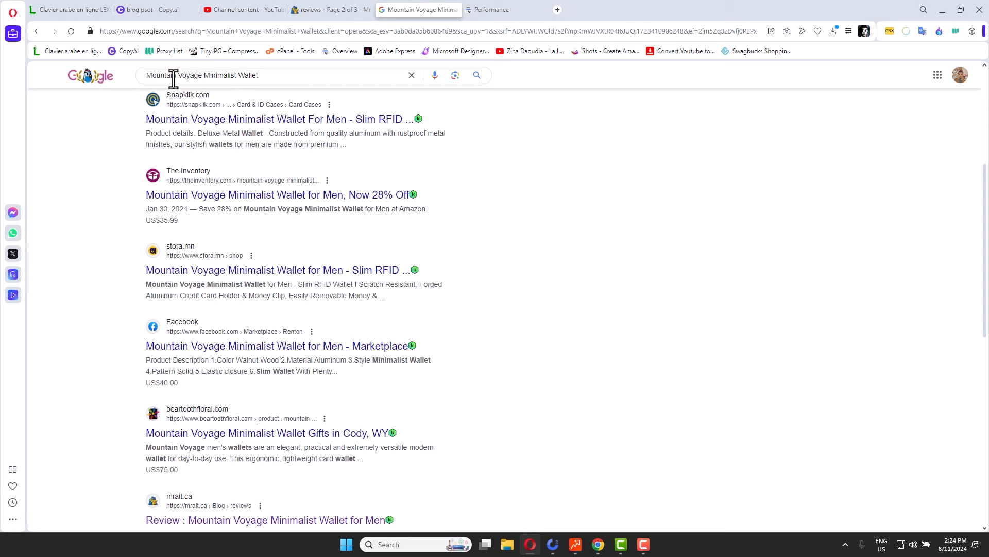
Select the search query and scroll the results to the mrait.ca review listing
triple_click(202, 75)
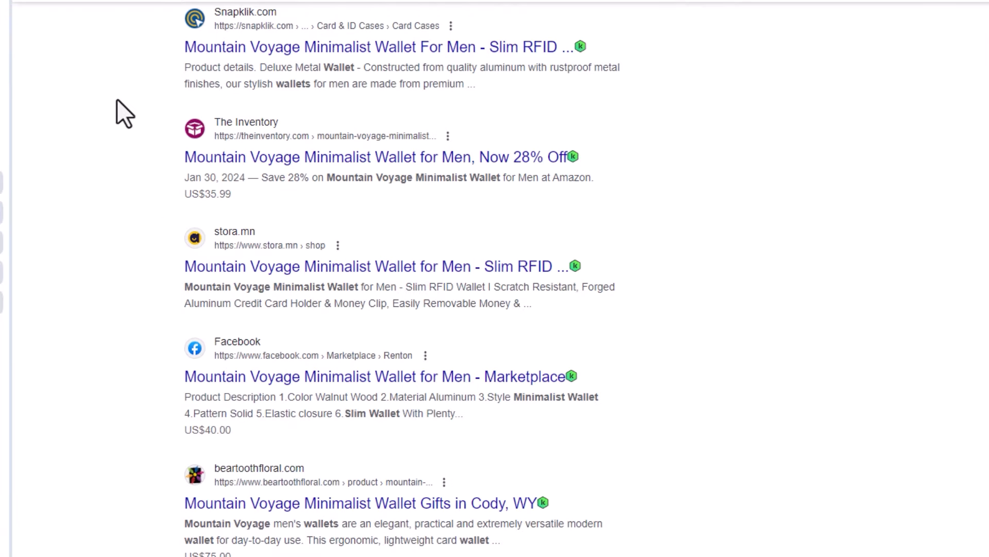
scroll(down, 3)
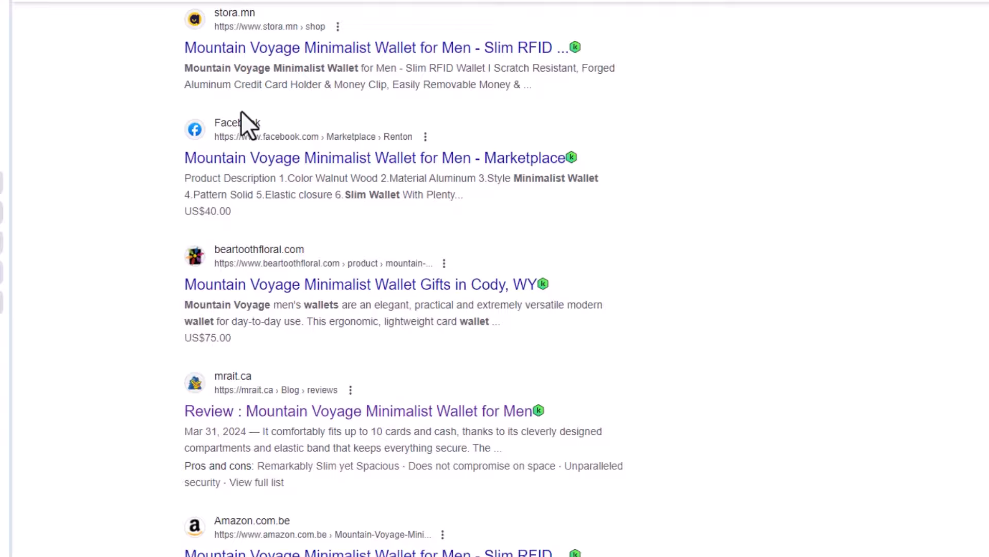
scroll(down, 3)
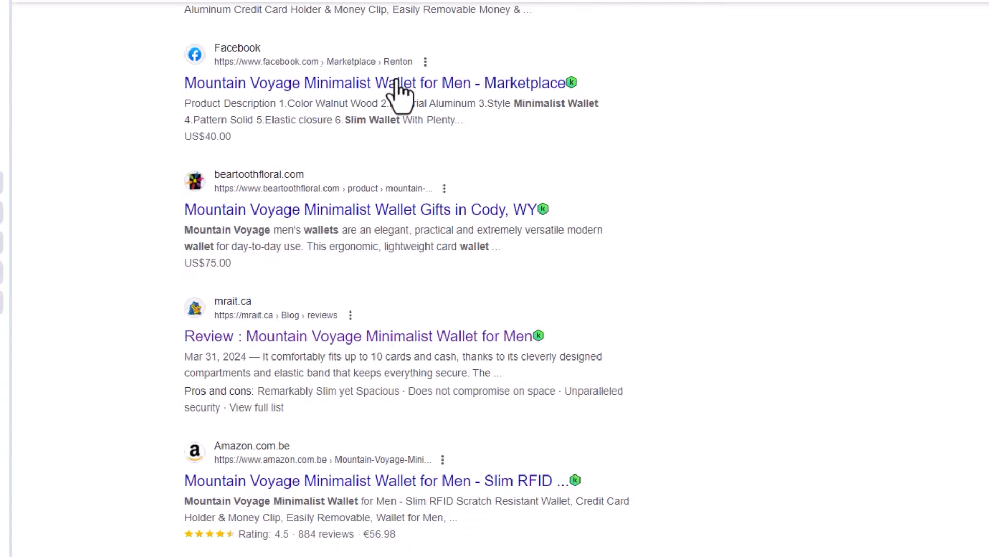
scroll(down, 3)
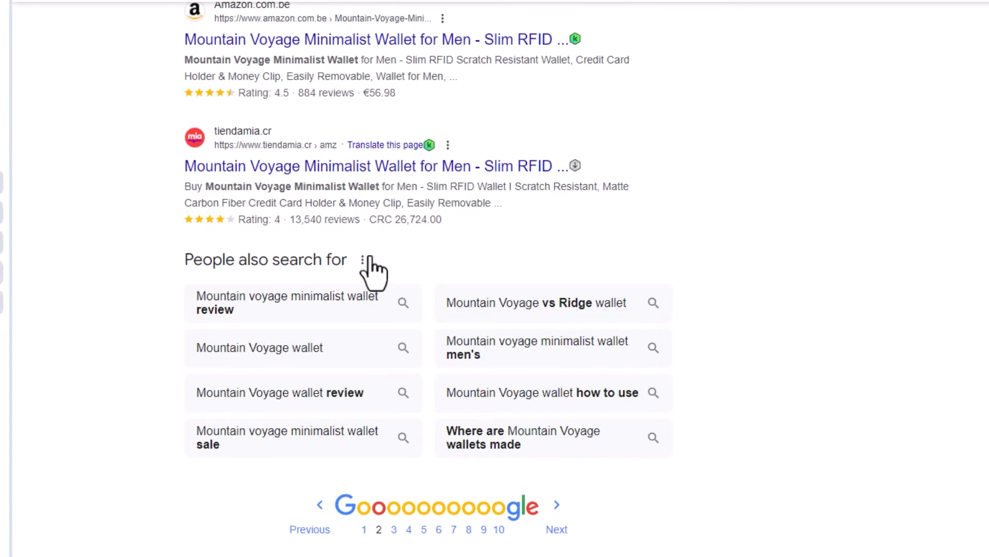
scroll(up, 3)
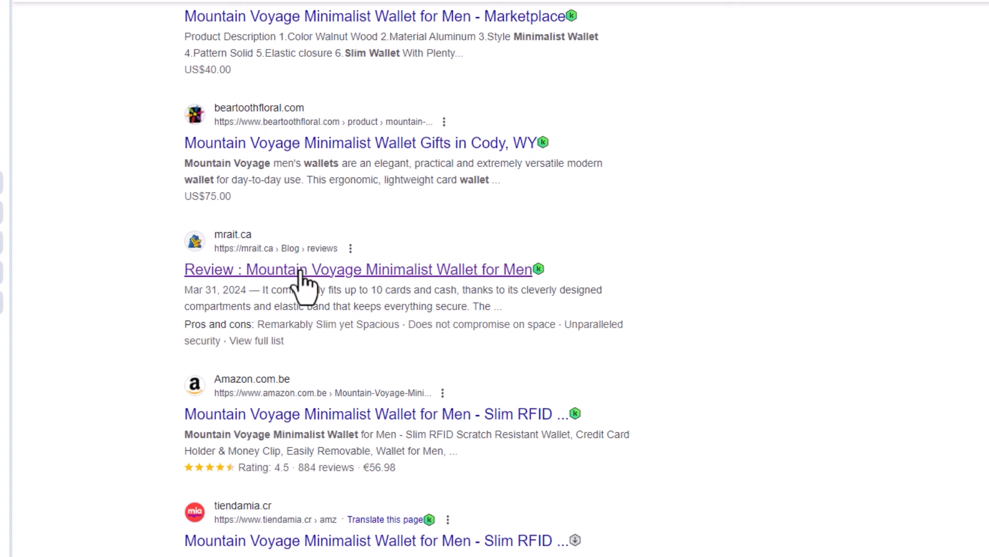
mouse_move(320, 290)
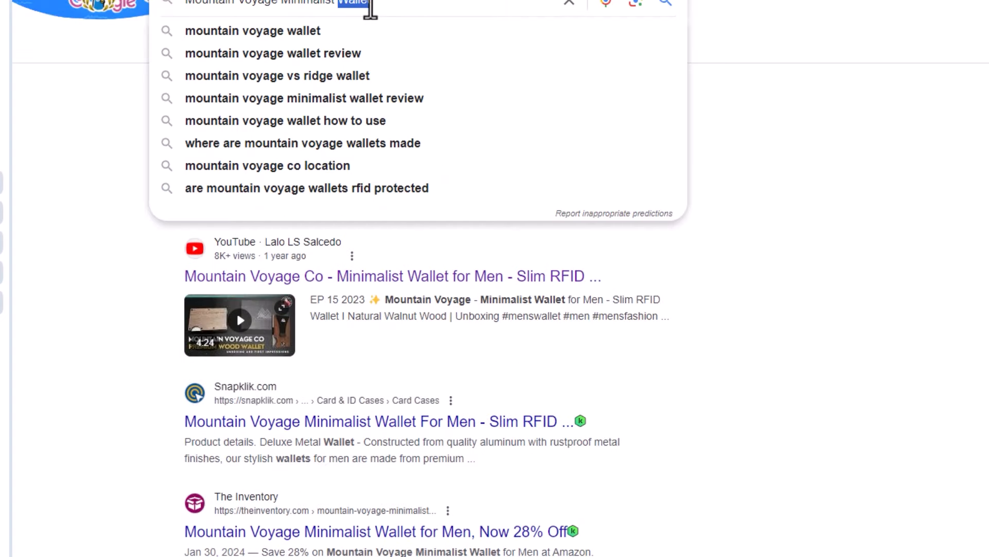
Search the wallet query with 'review' and scroll to the mrait.ca entry
text(review)
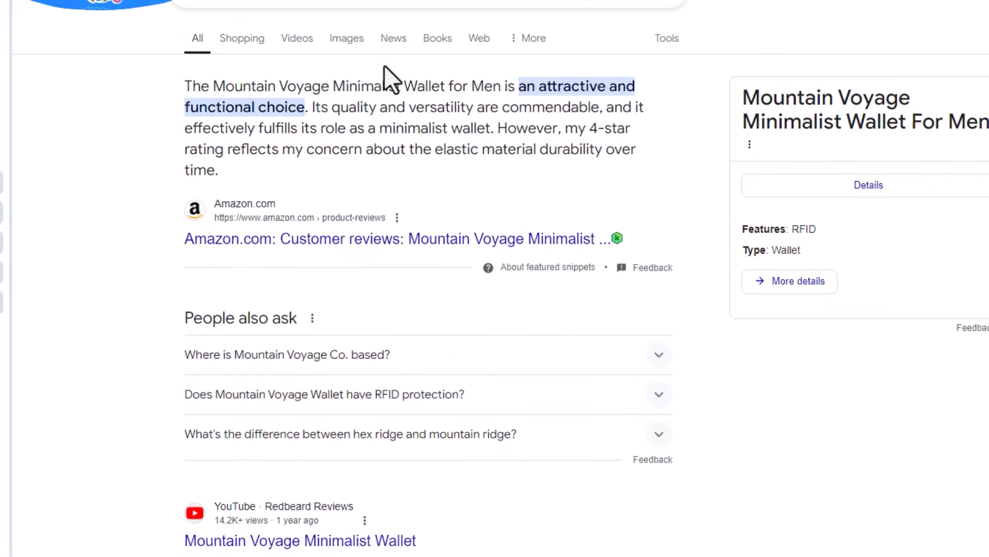
scroll(down, 3)
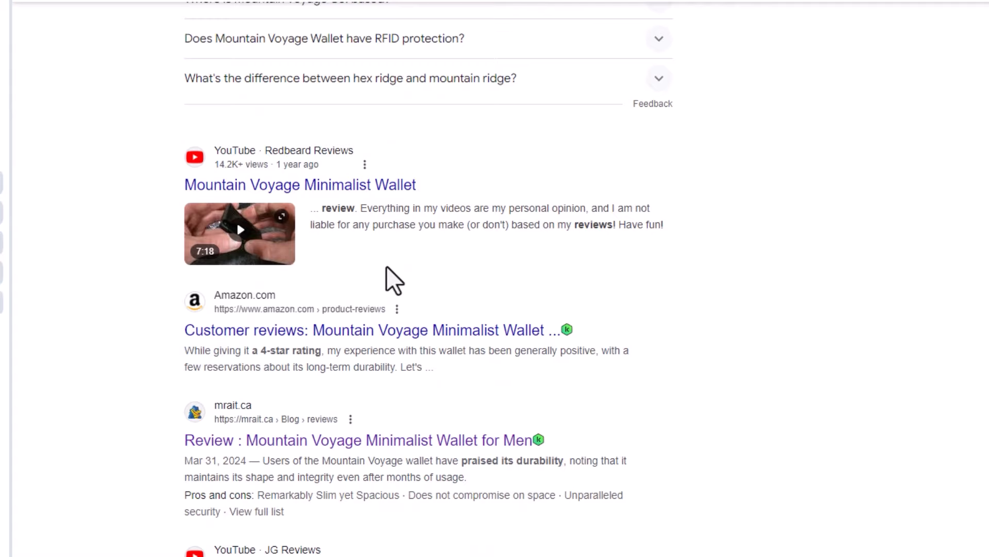
scroll(up, 3)
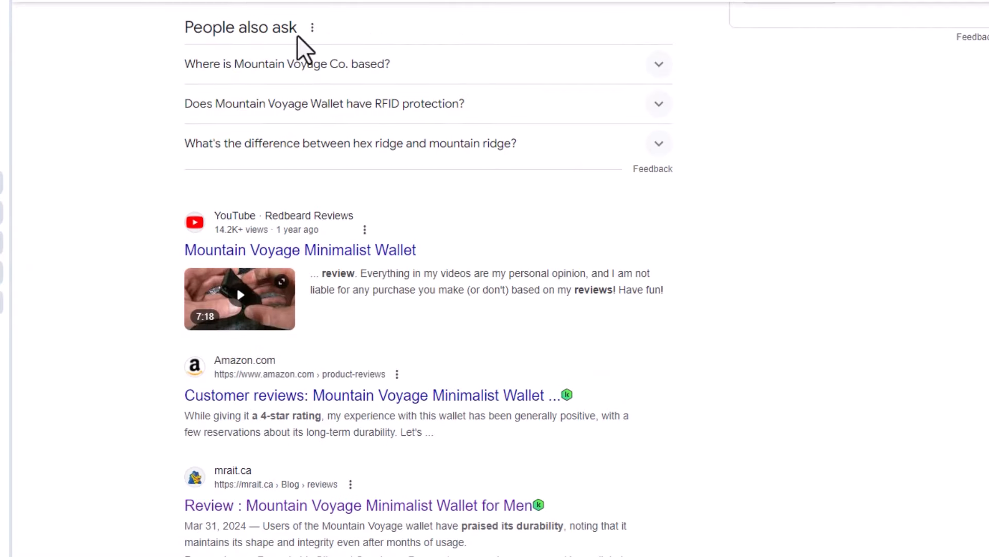
scroll(up, 3)
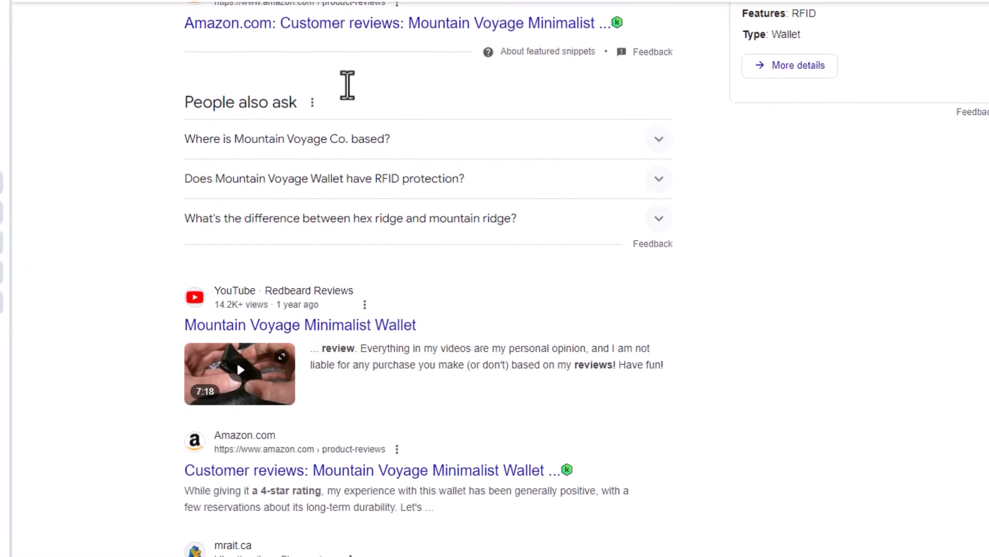
scroll(down, 3)
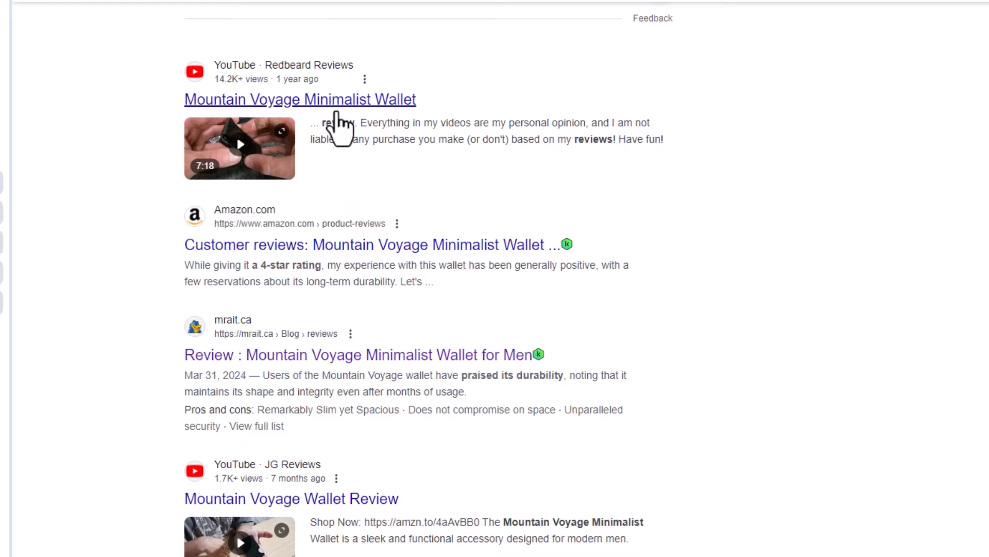
scroll(down, 3)
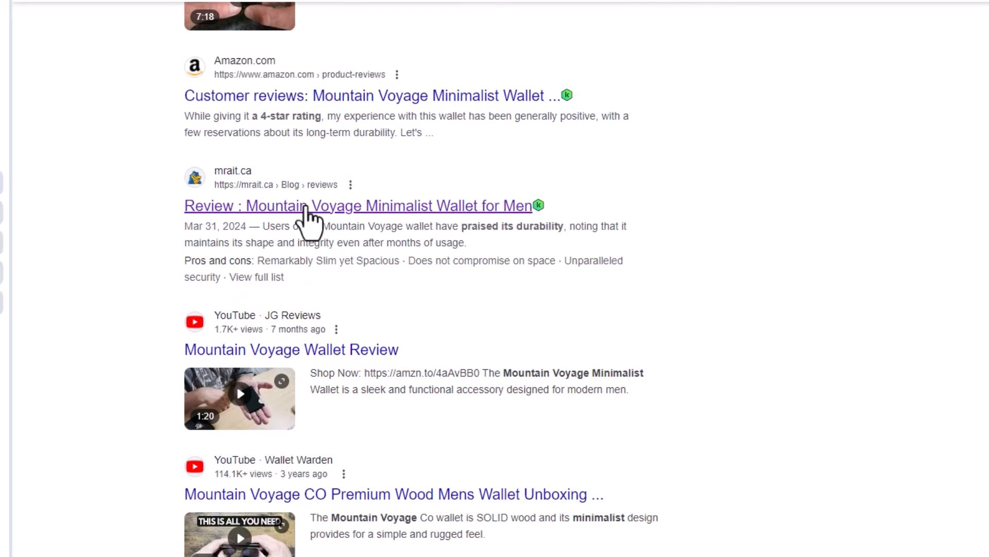
Browse mrait.ca's reviews page, then return to the finished 30-question extraction
scroll(down, 3)
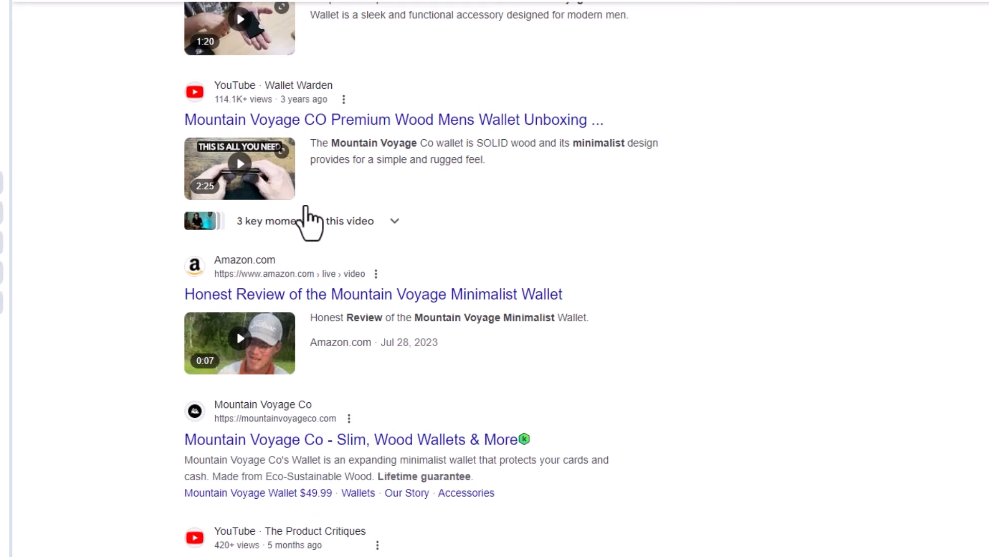
mouse_move(287, 457)
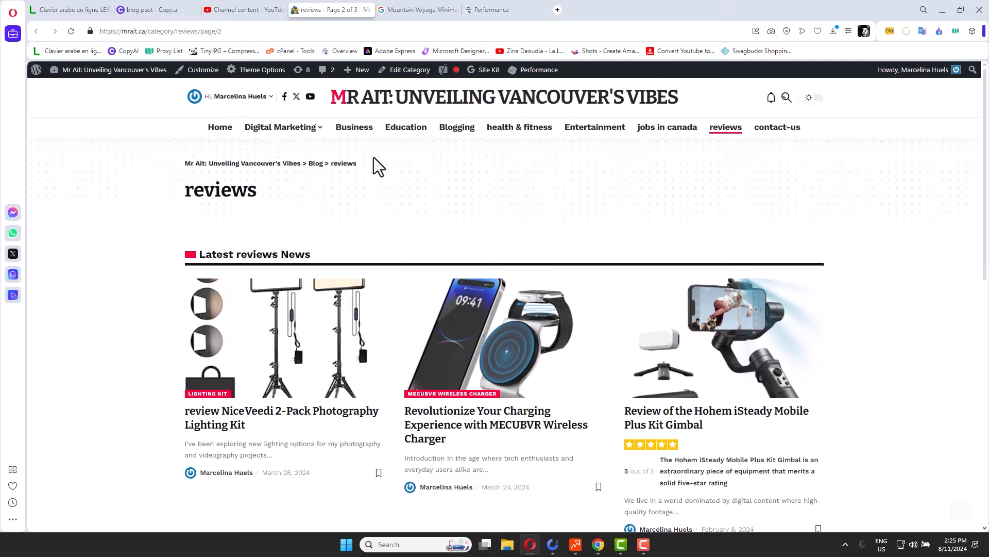
scroll(down, 3)
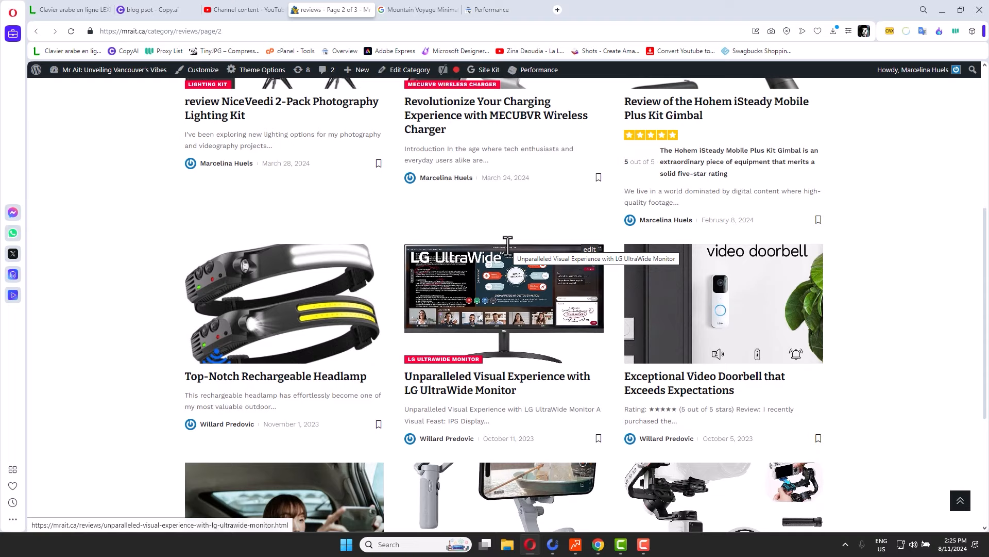
mouse_move(557, 514)
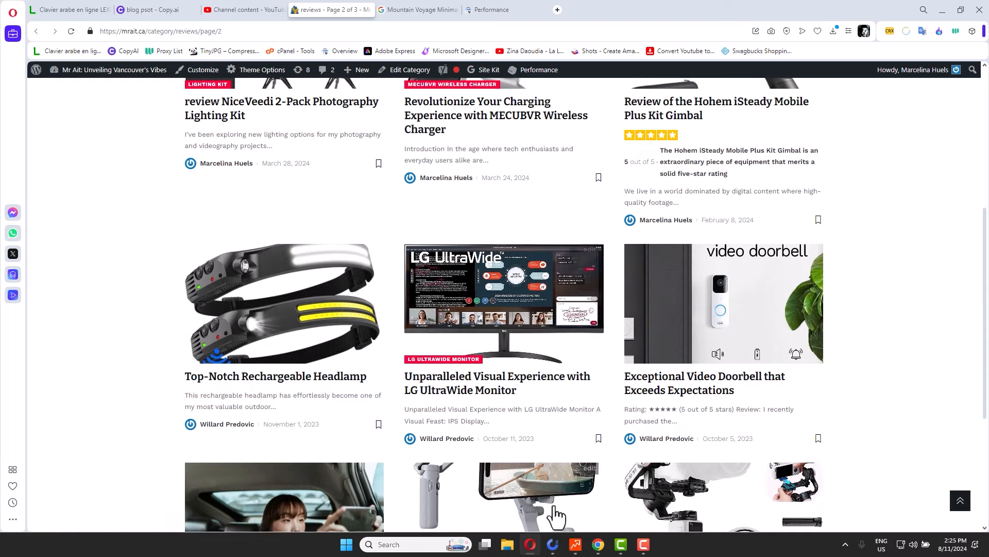
click(552, 544)
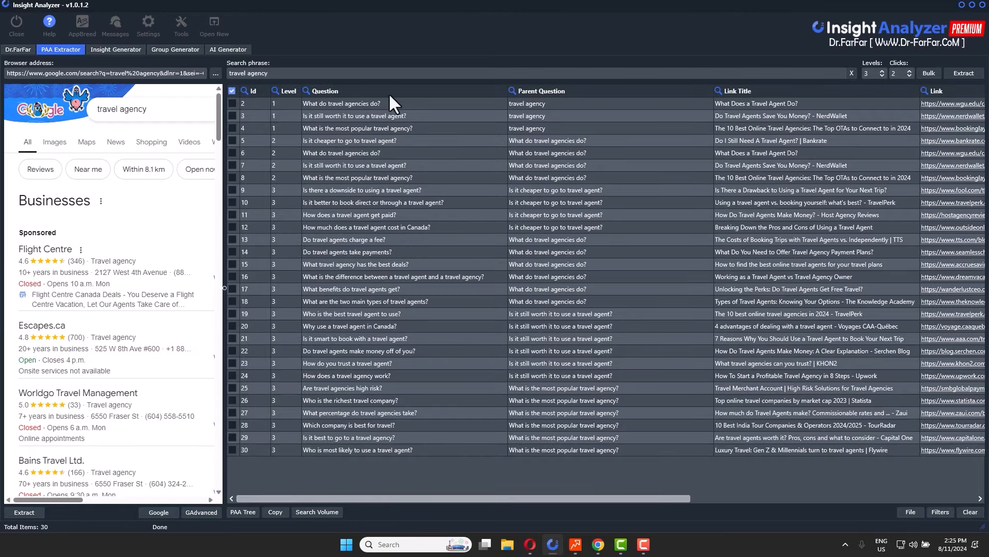
Select the top travel agency question and show the save and export options
click(343, 104)
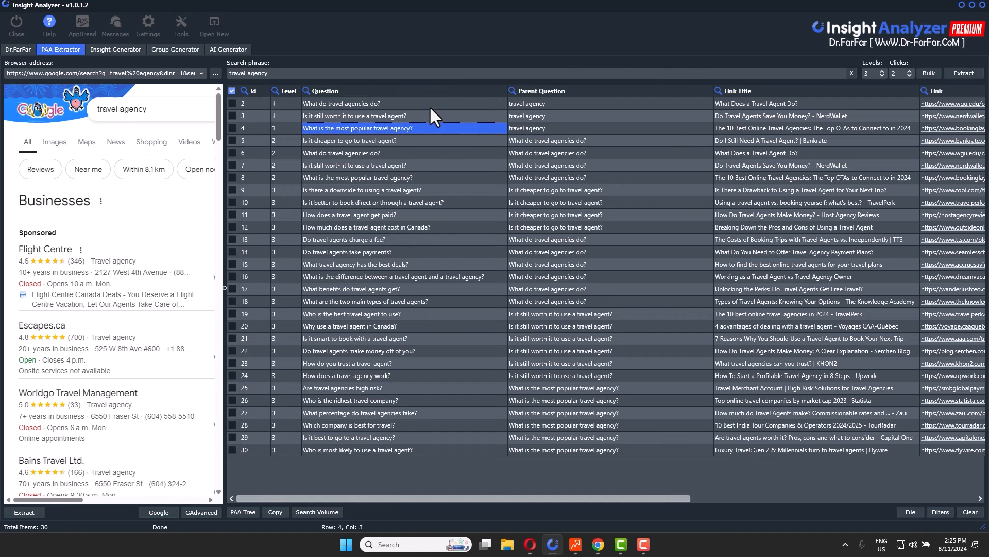
mouse_move(617, 332)
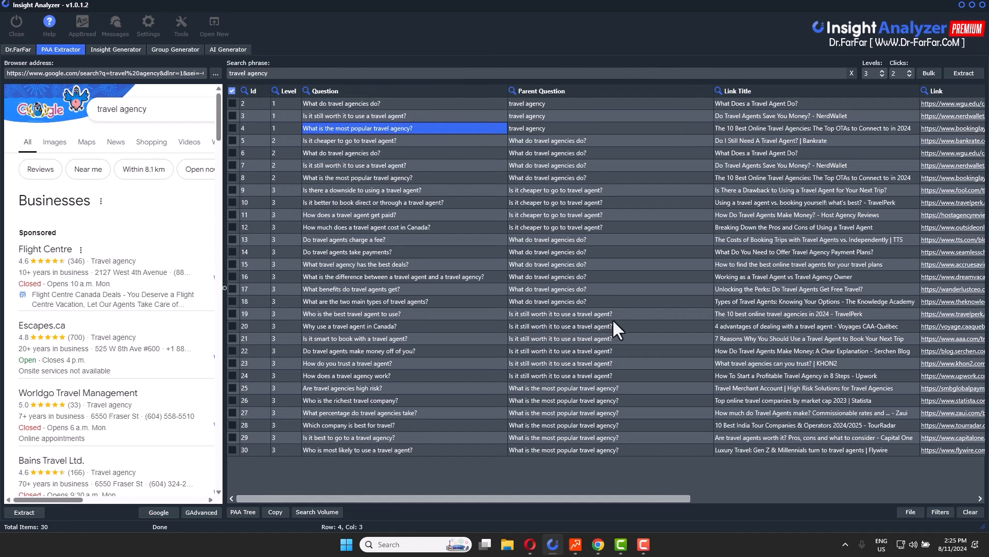
mouse_move(899, 522)
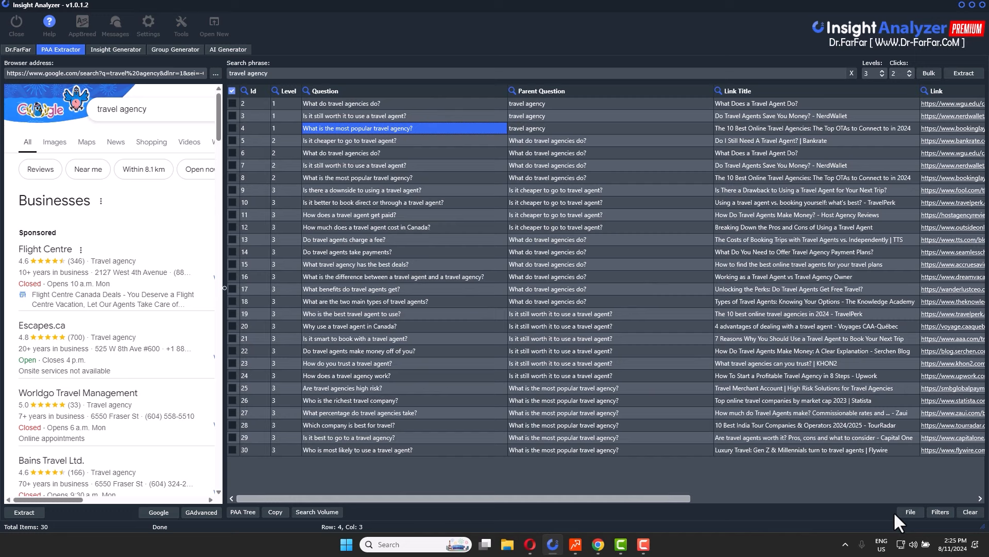
click(908, 512)
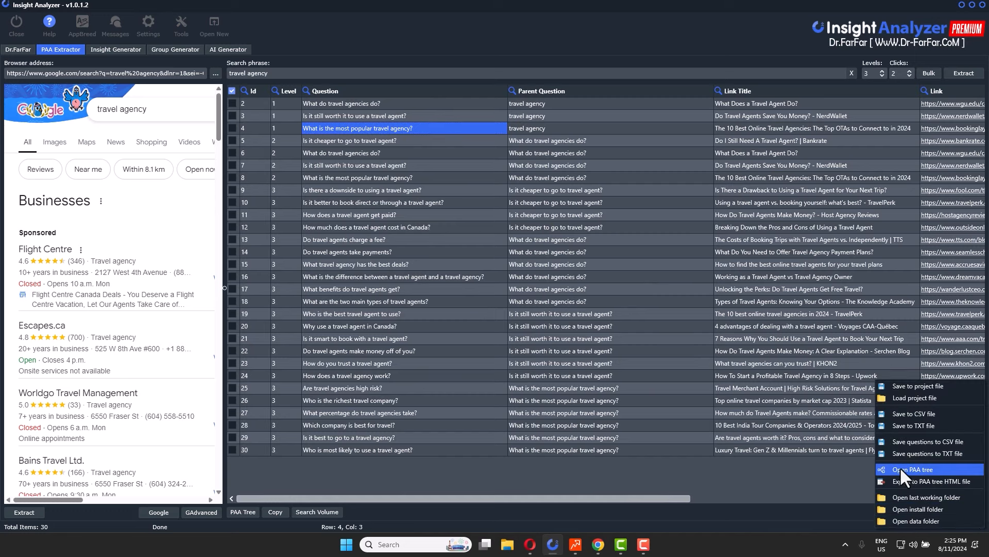
Open the PAA question tree for 'travel agency' from the File menu
click(914, 469)
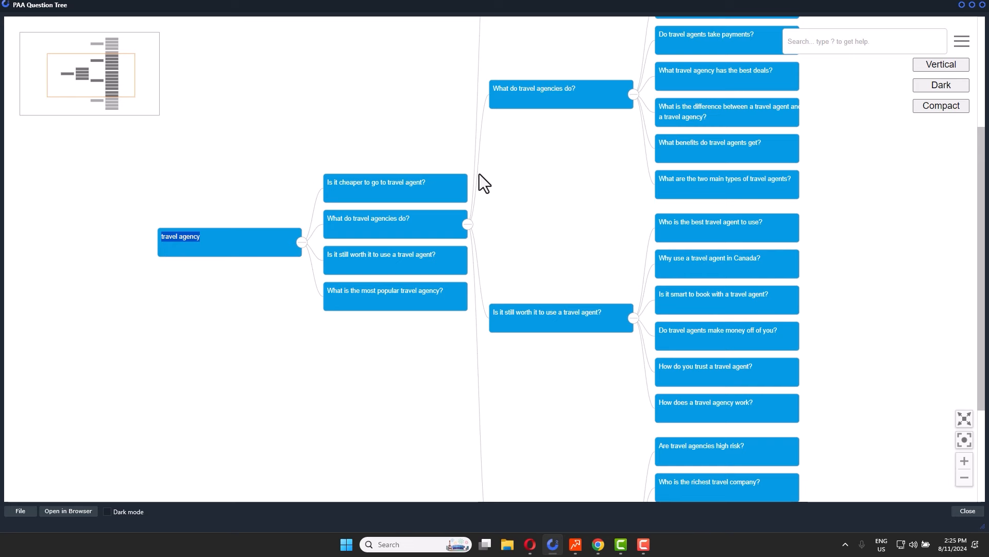
mouse_move(470, 218)
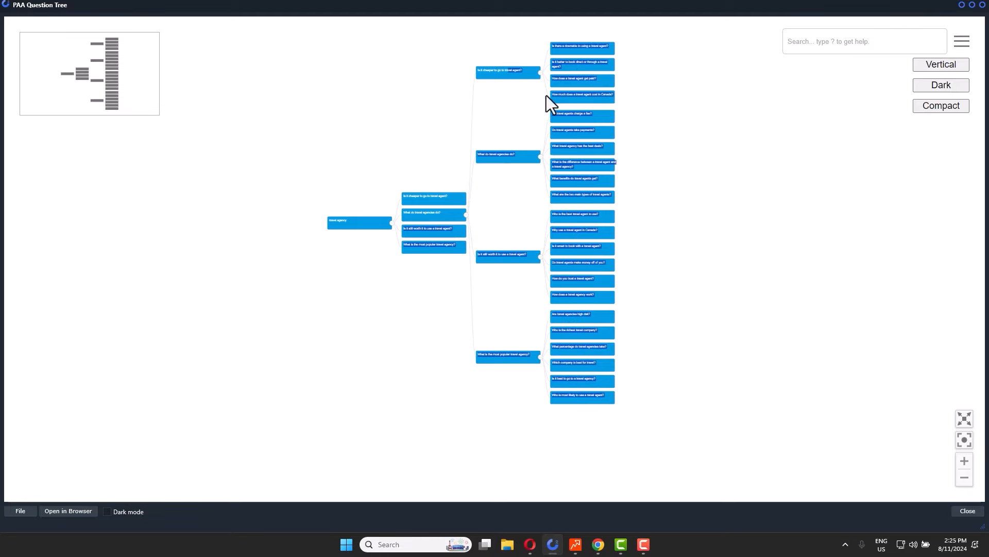
mouse_move(587, 173)
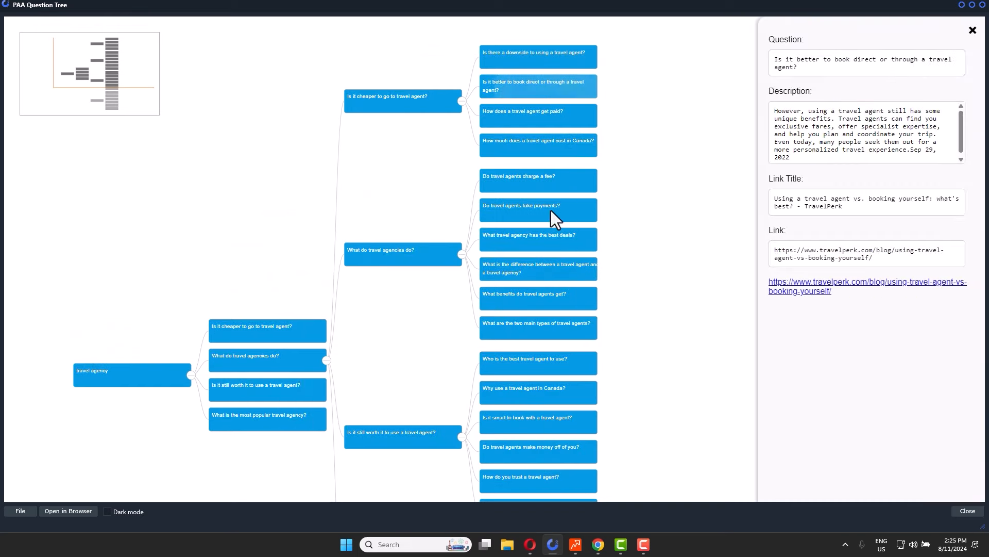
mouse_move(546, 46)
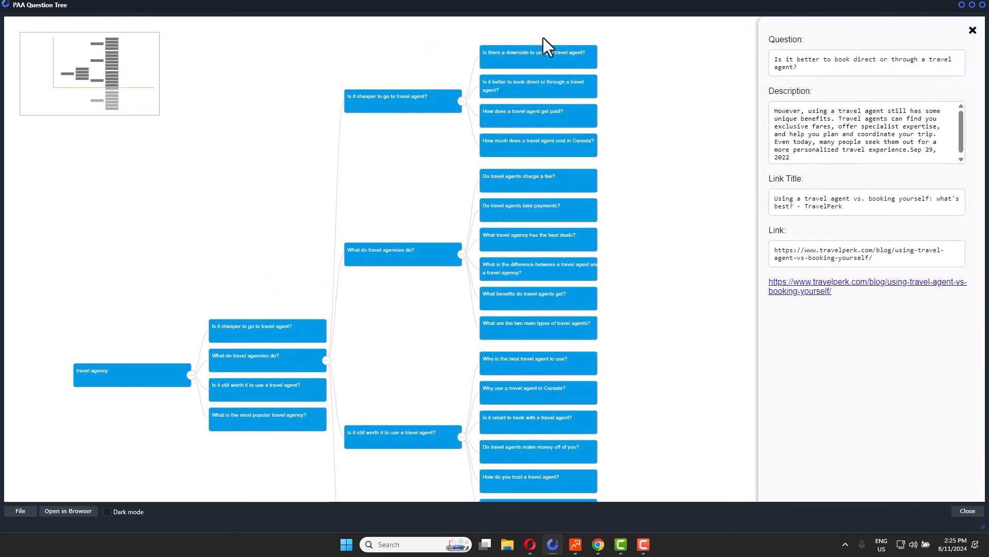
View details for 'Is it cheaper to go to travel agent?' and the root topic
click(972, 30)
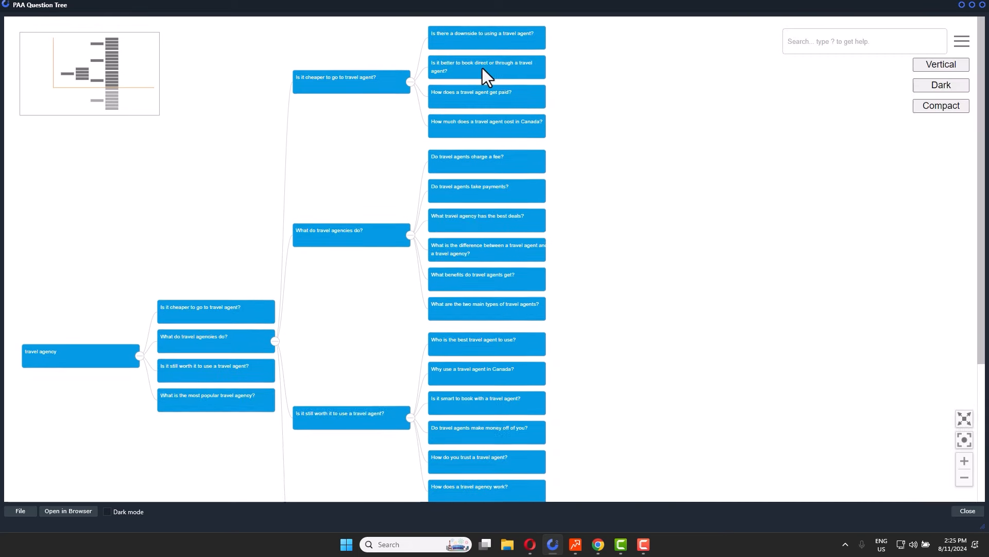
click(351, 77)
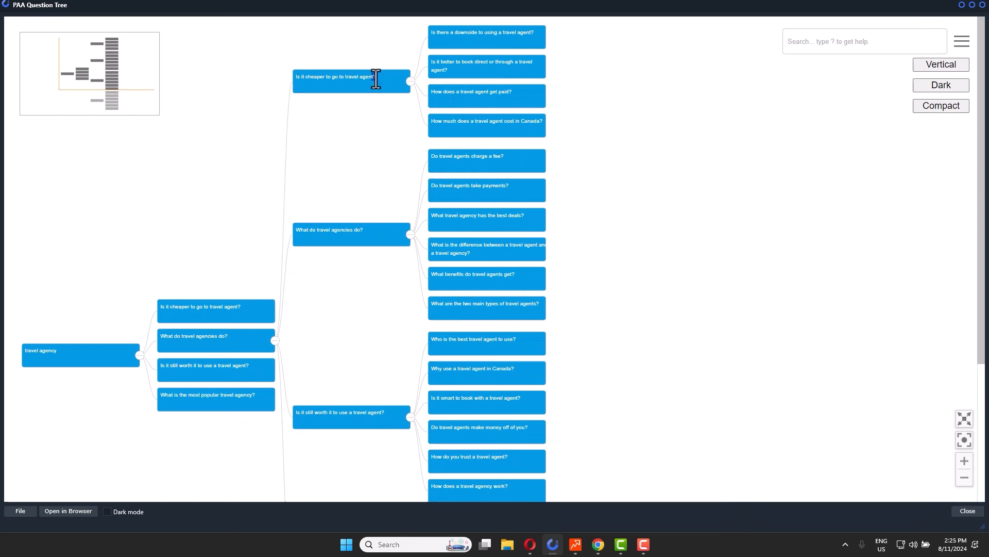
click(214, 306)
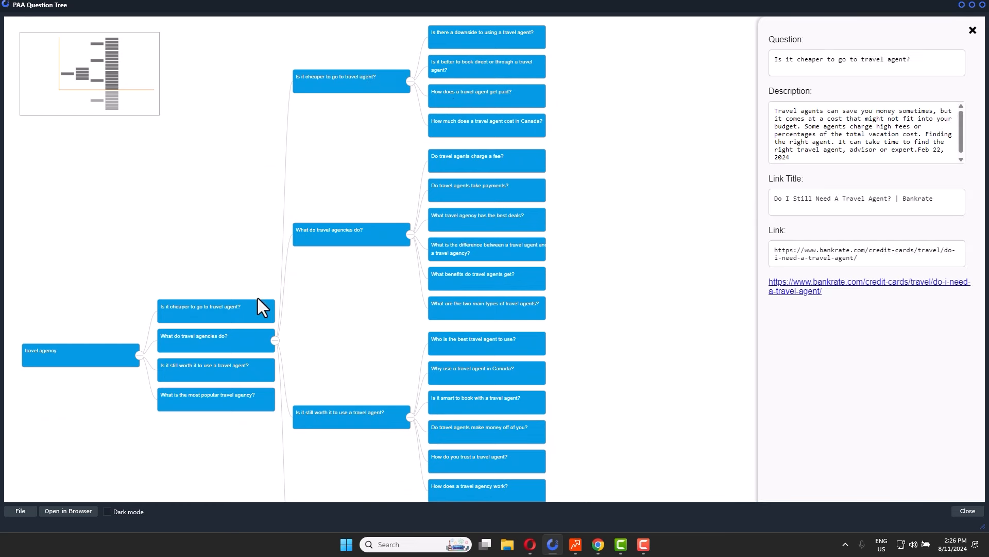
mouse_move(112, 377)
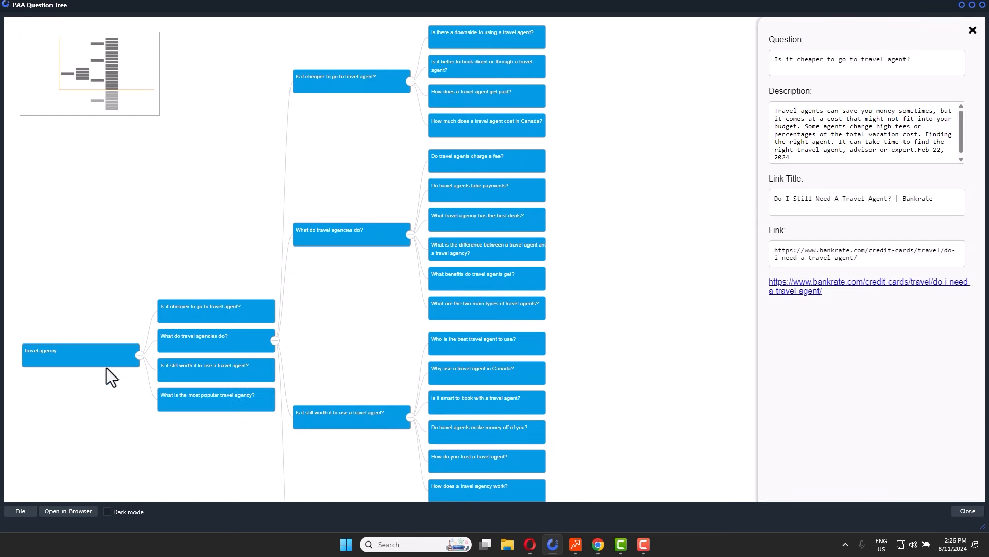
click(66, 351)
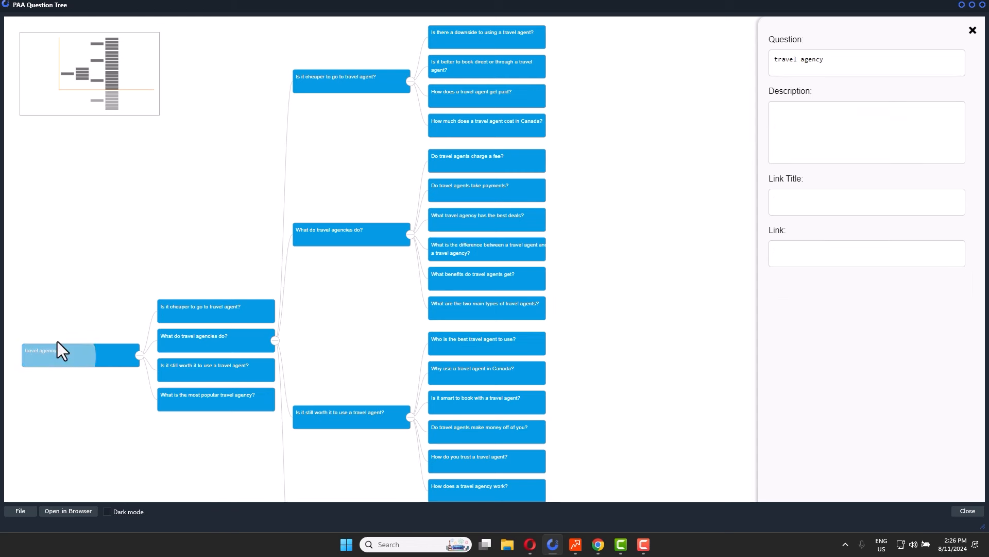
mouse_move(559, 297)
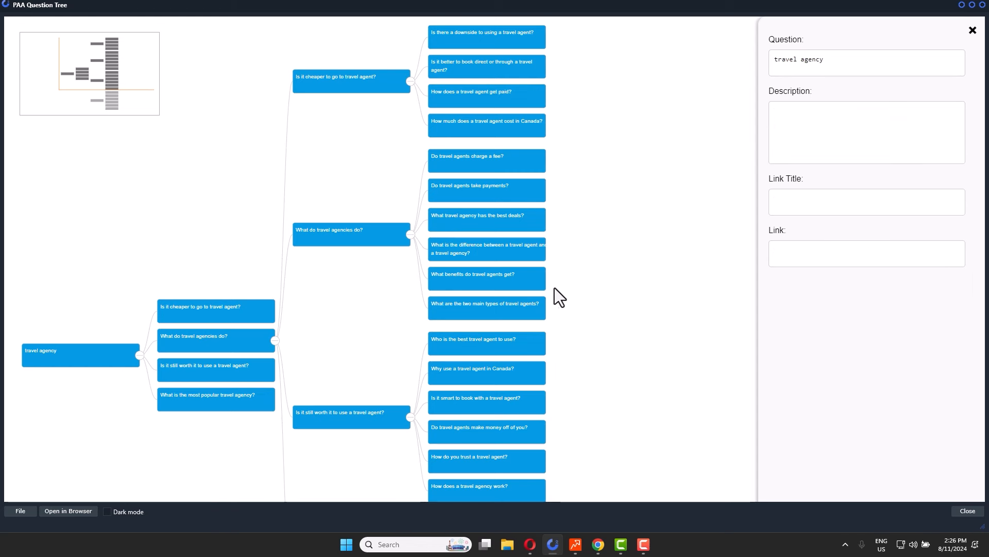
mouse_move(362, 81)
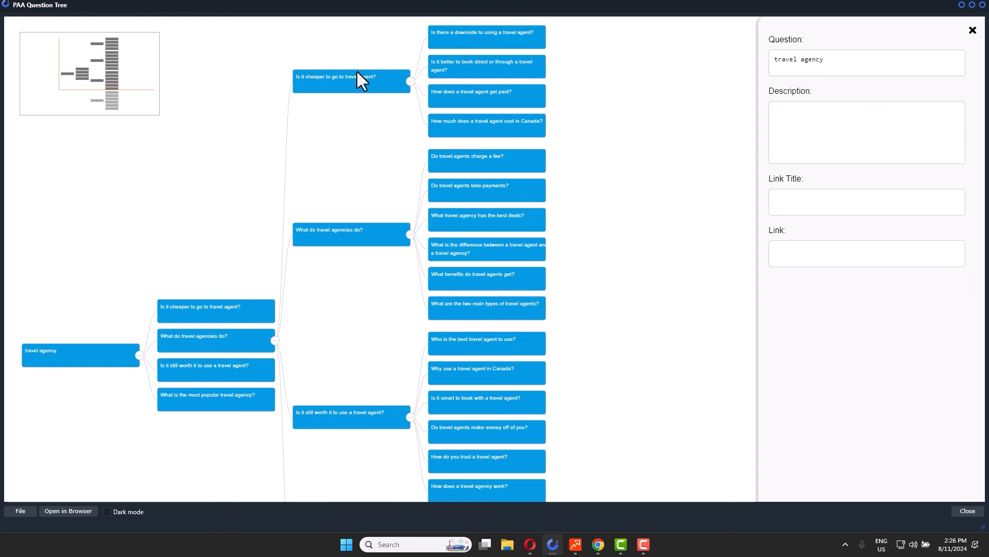
mouse_move(376, 120)
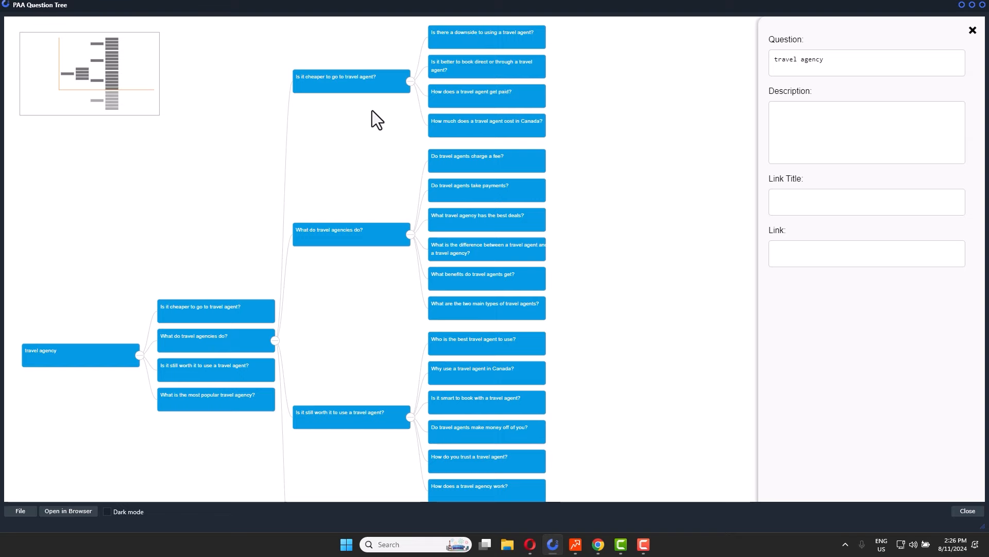
mouse_move(965, 13)
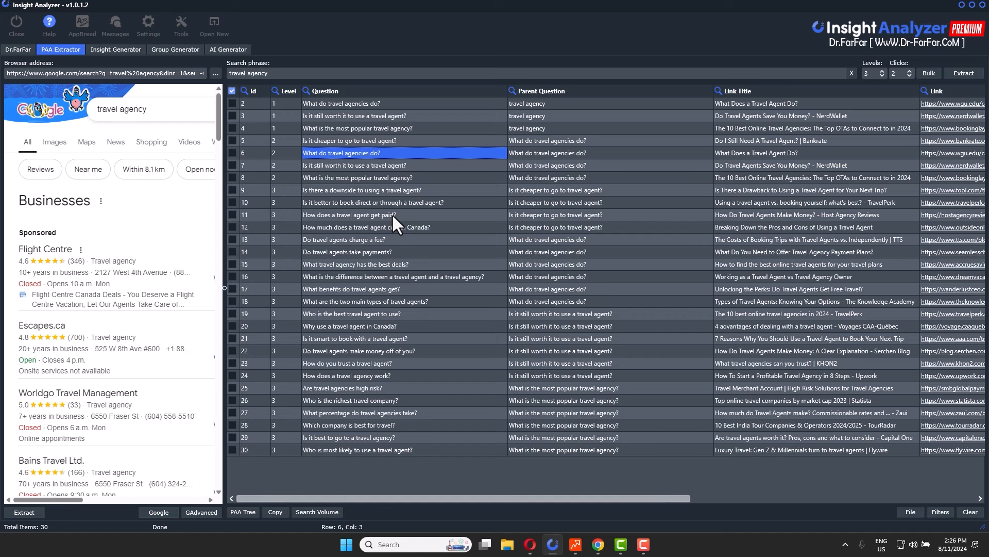
mouse_move(393, 227)
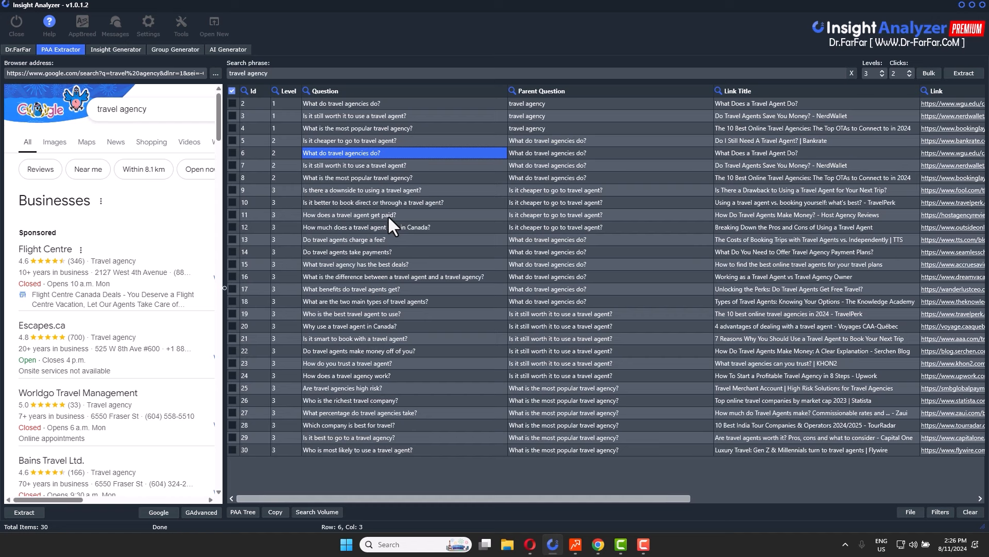
mouse_move(341, 174)
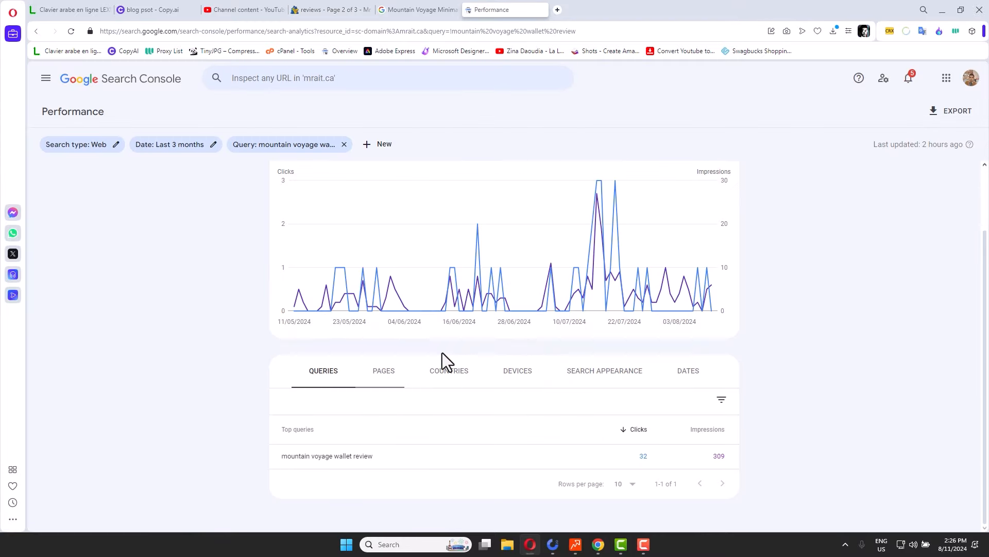
mouse_move(115, 117)
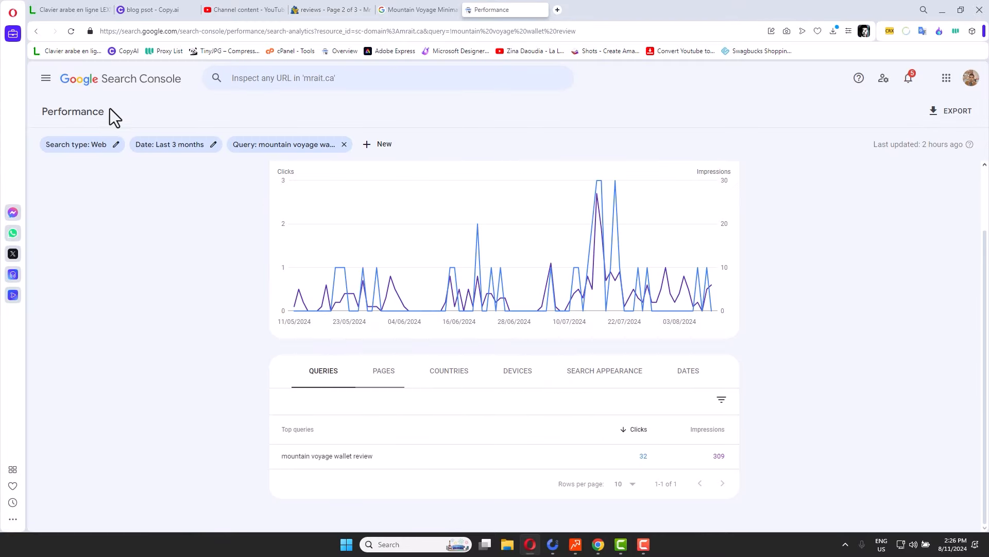
Switch to Rank Tracker's mrait.ca domain analysis showing 24 ranking keywords
click(574, 544)
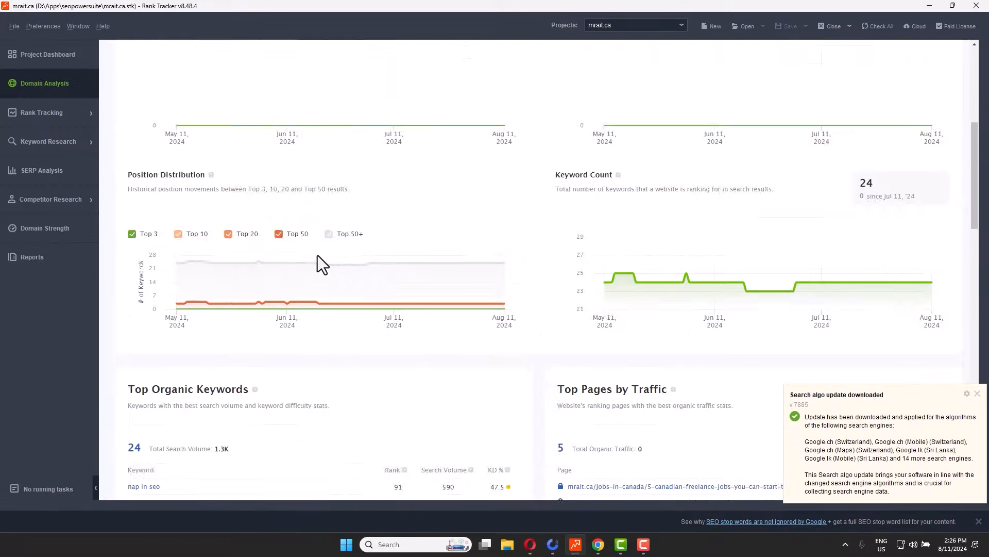
Scroll up to mrait.ca's summary: domain strength 1.24 and 815 backlinks
scroll(up, 3)
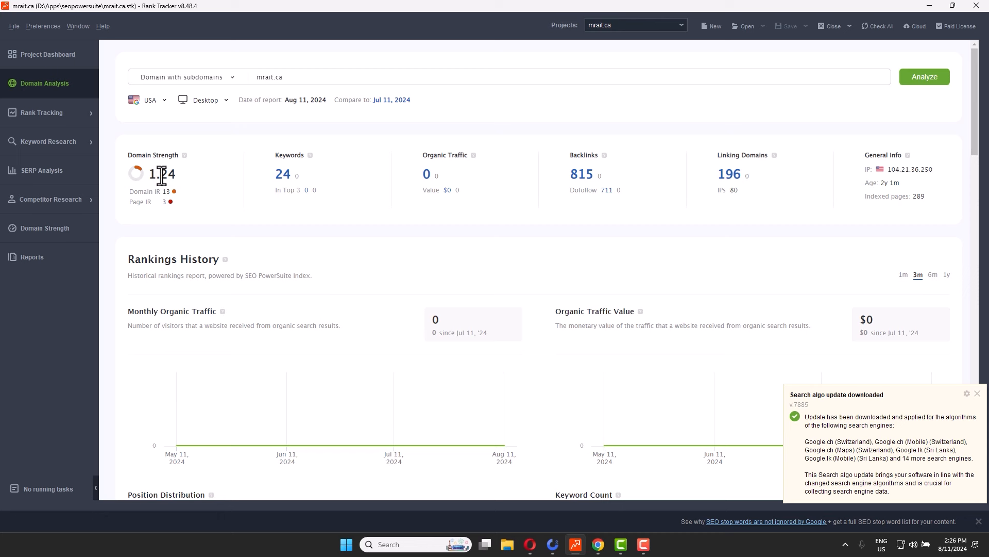
mouse_move(574, 180)
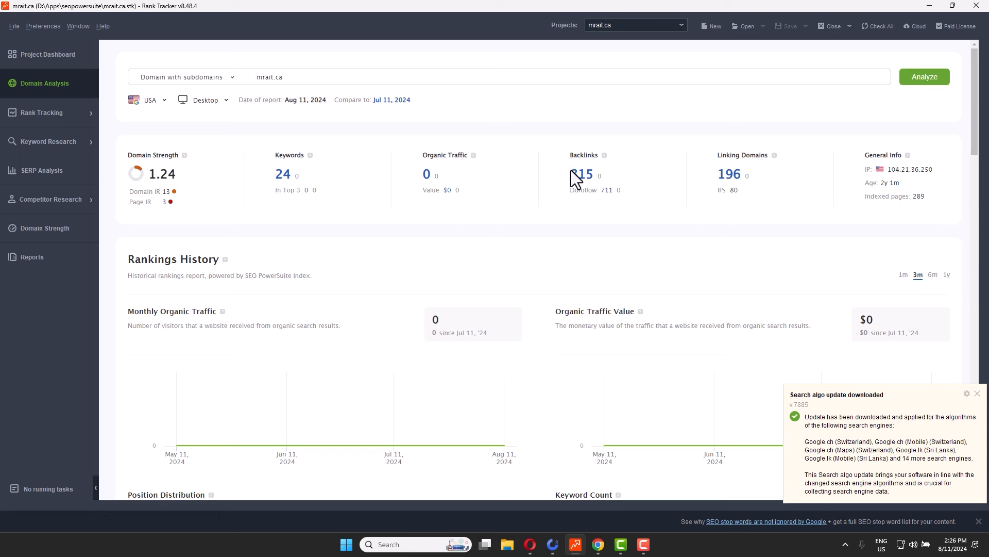
mouse_move(585, 188)
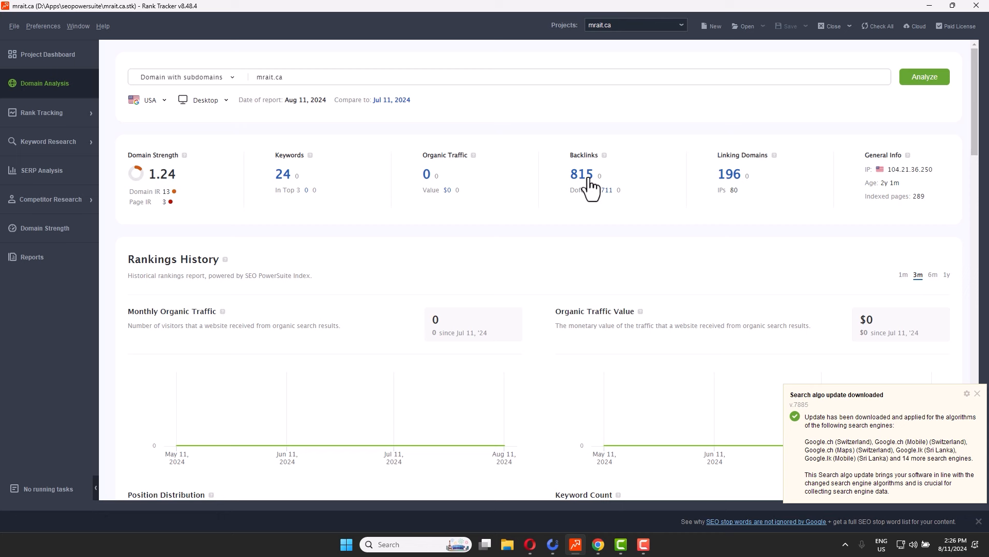
mouse_move(728, 189)
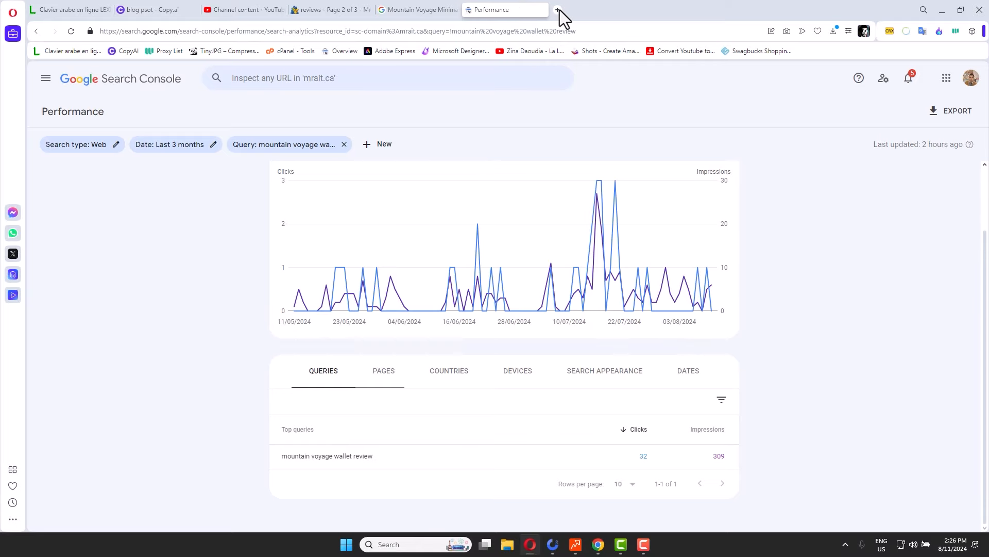
Open the Ahrefs dashboard in a new browser tab
click(558, 10)
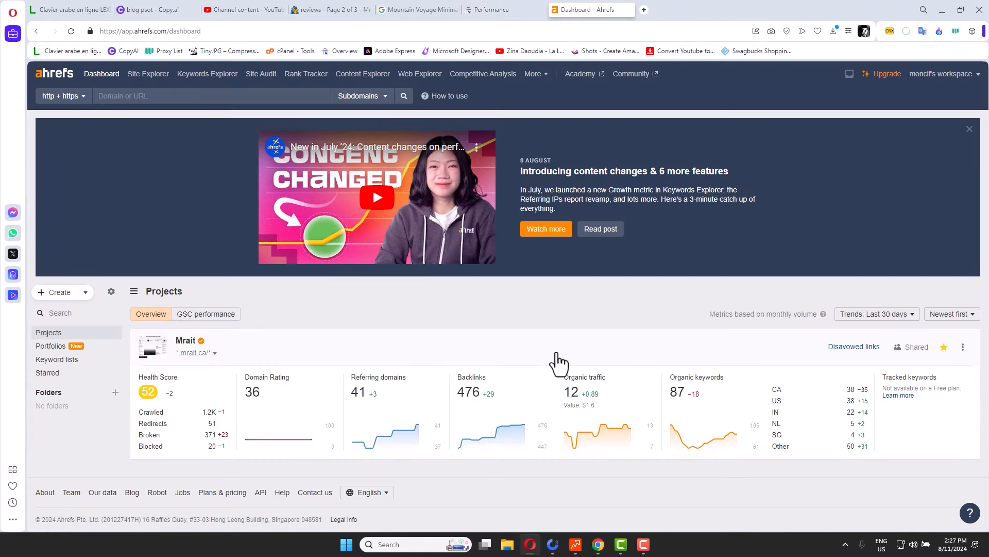
mouse_move(481, 410)
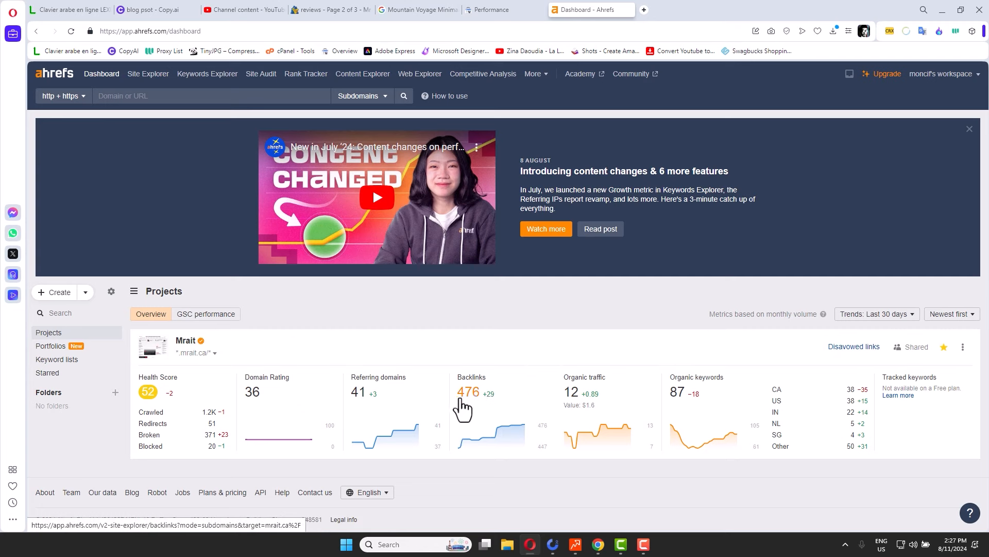
mouse_move(682, 414)
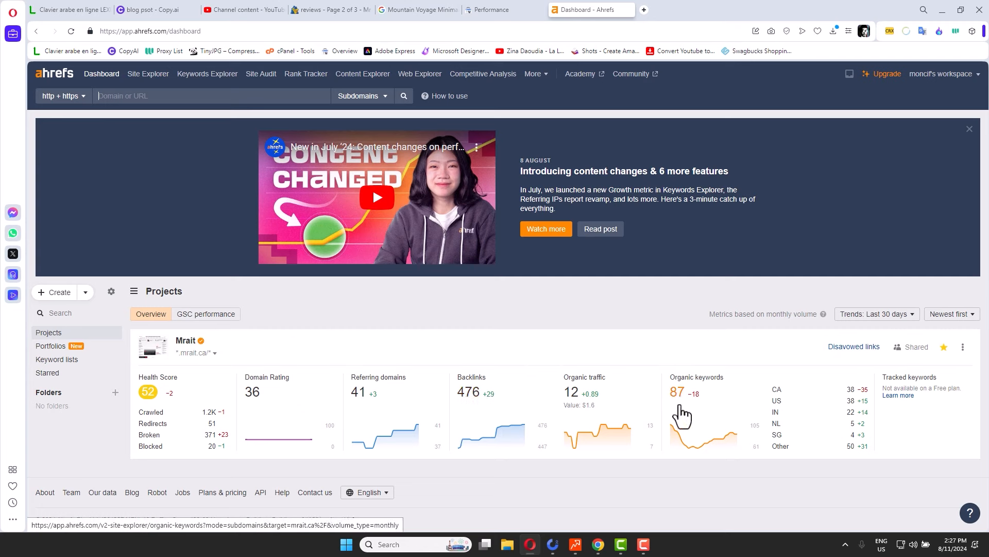
mouse_move(711, 420)
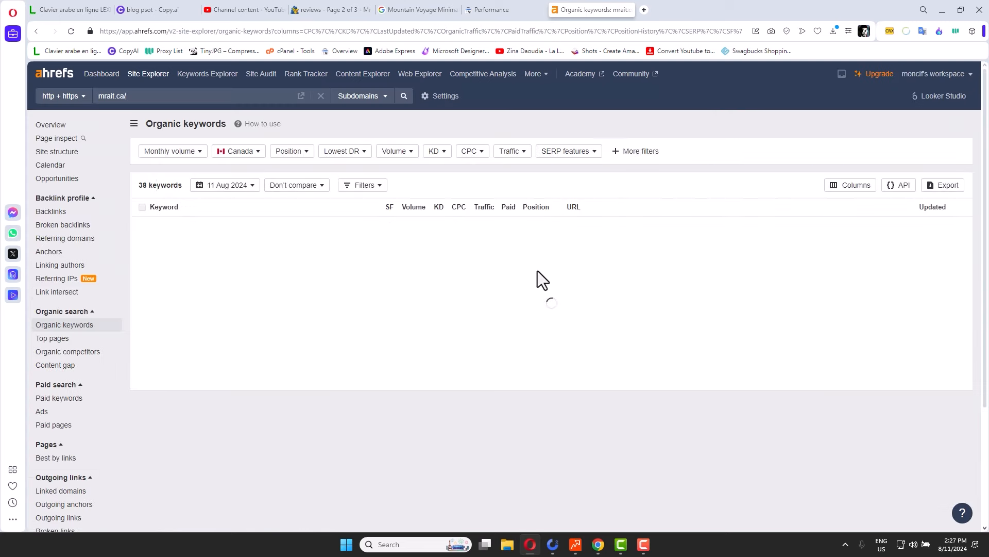
Look at the available report dates for the mrait.ca keywords report
click(225, 185)
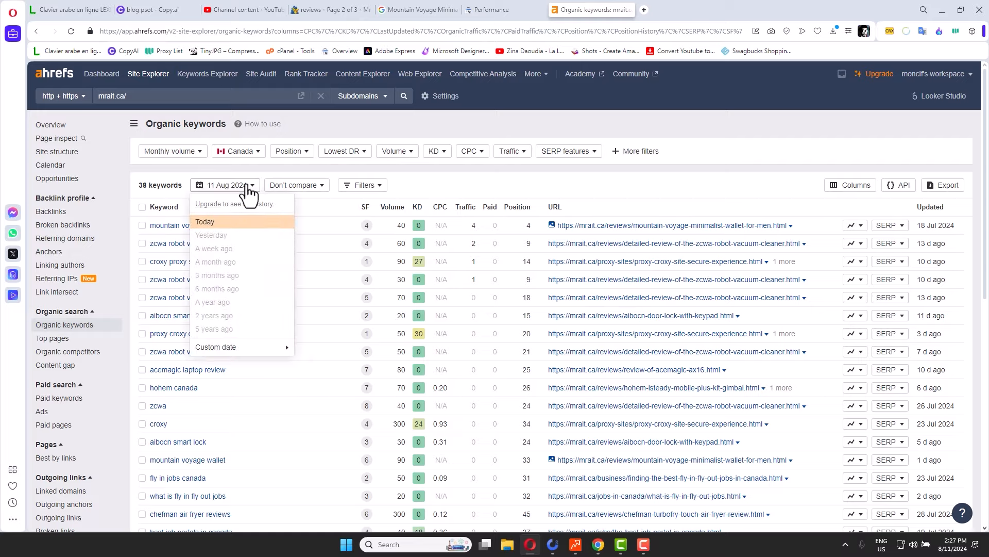
click(216, 346)
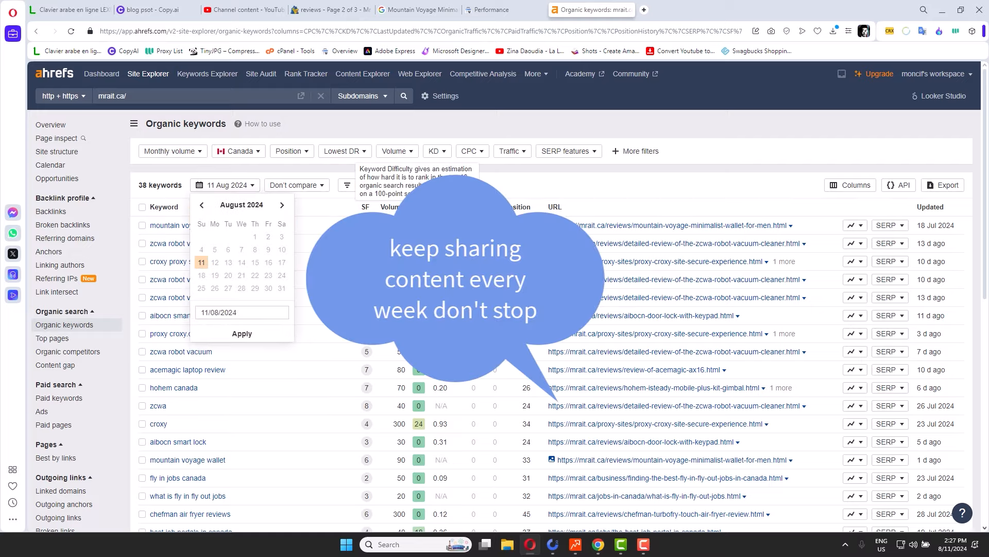
scroll(down, 3)
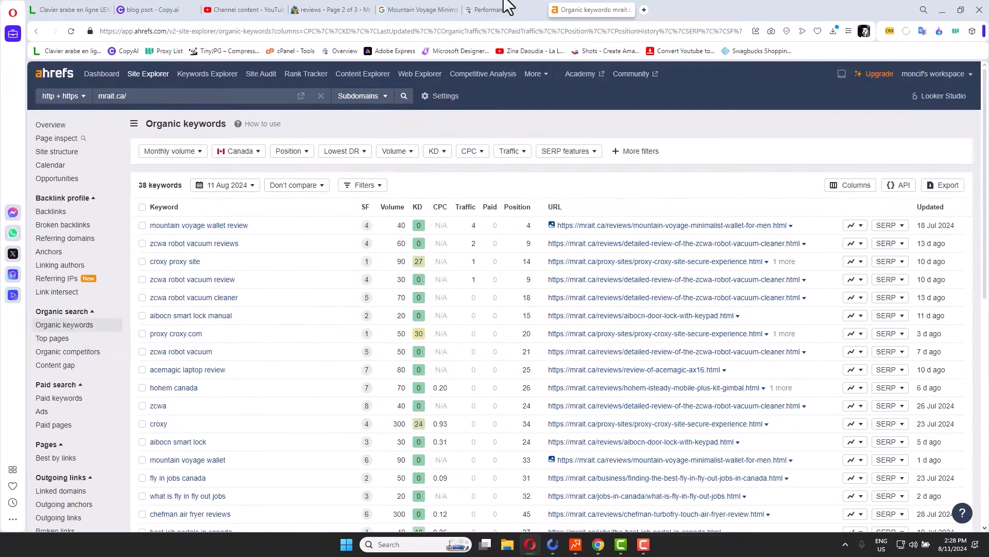
Return to the Ahrefs mrait.ca overview and select Domain Rating 36
click(498, 9)
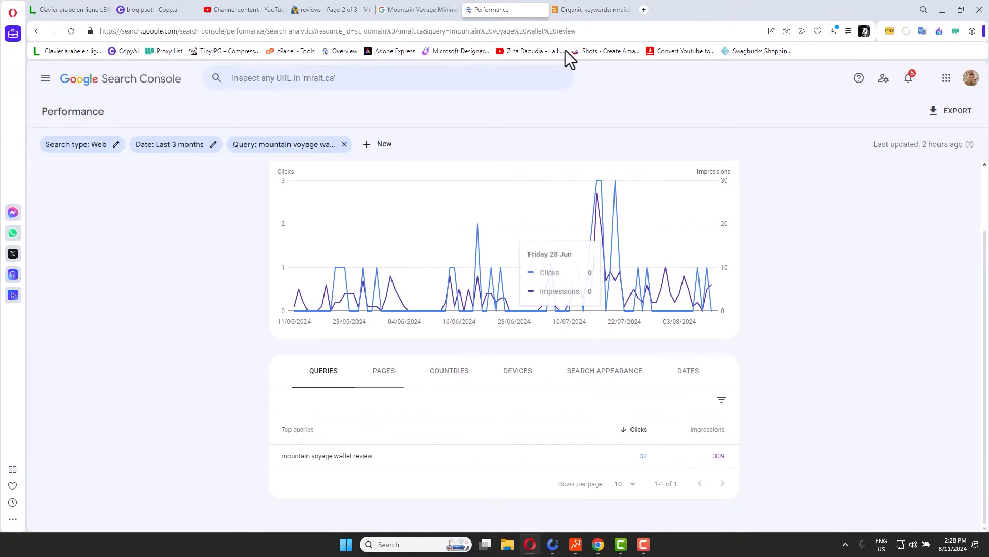
click(590, 9)
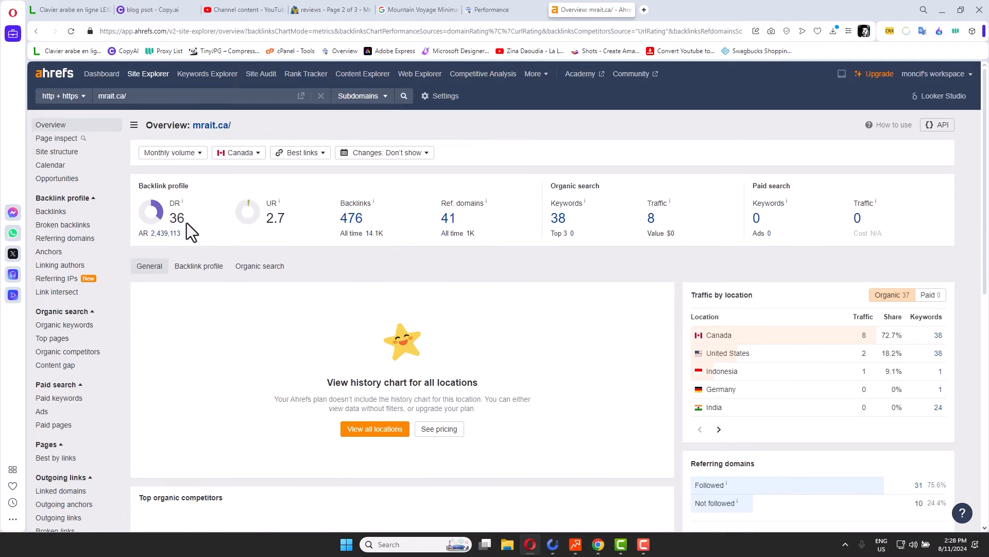
double_click(177, 217)
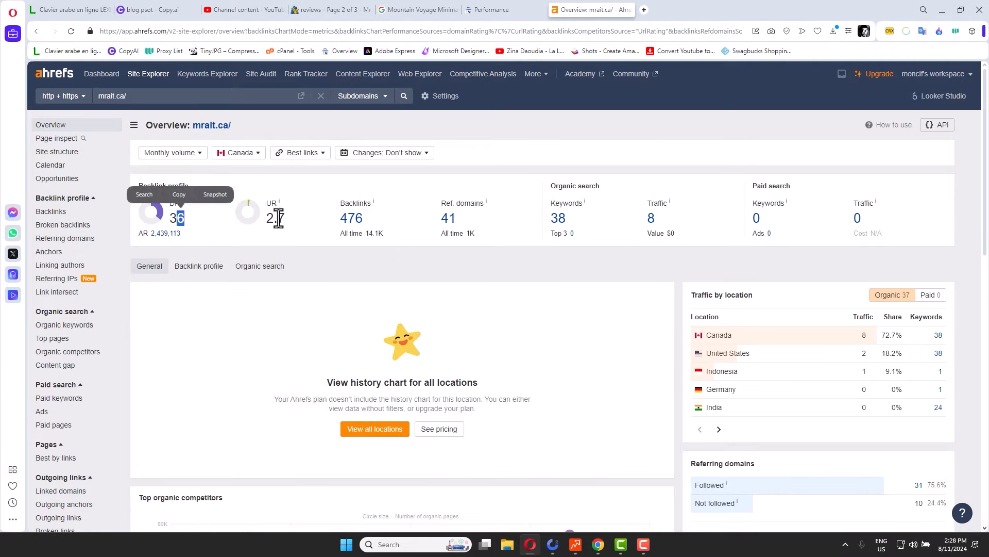
Browse the Google results for 'Mountain Voyage Minimalist review'
click(418, 9)
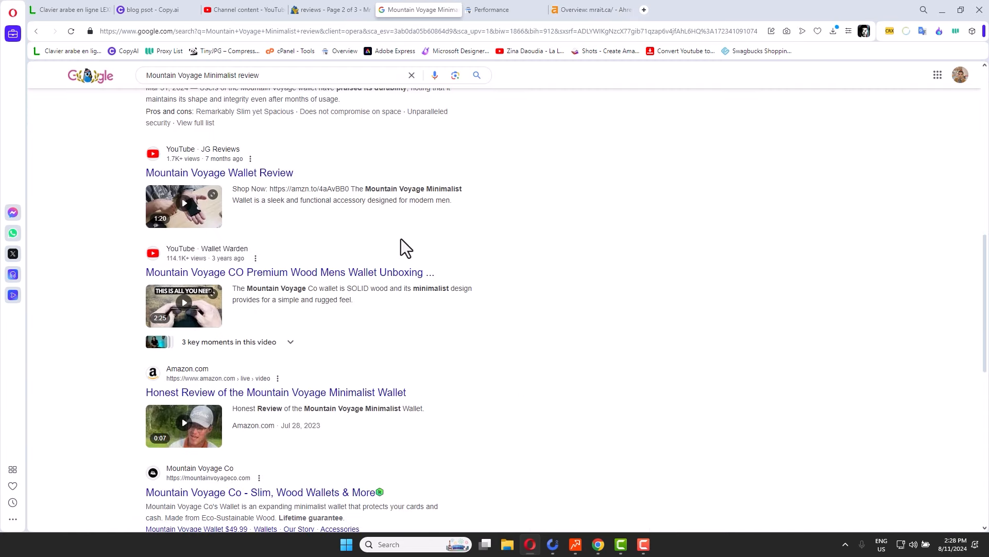
scroll(up, 3)
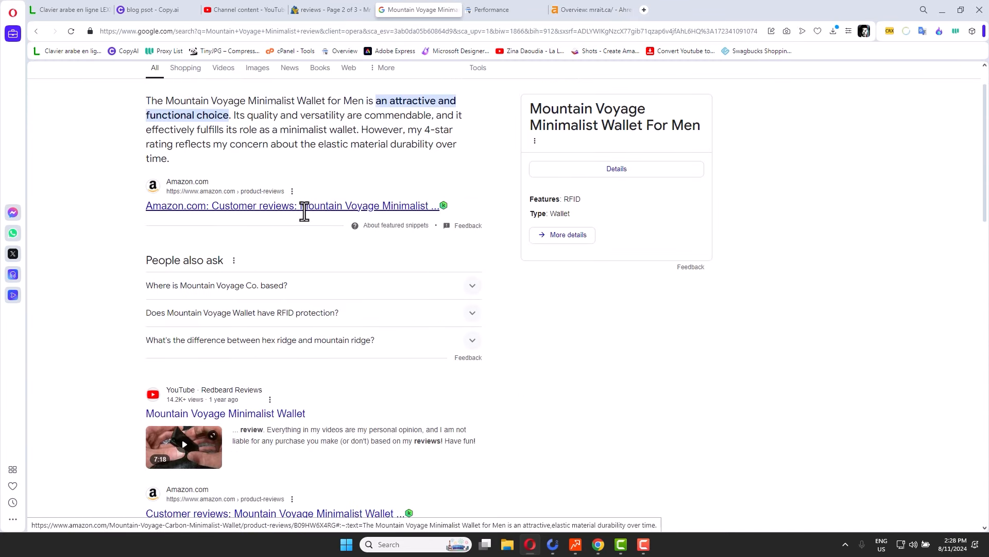
scroll(down, 3)
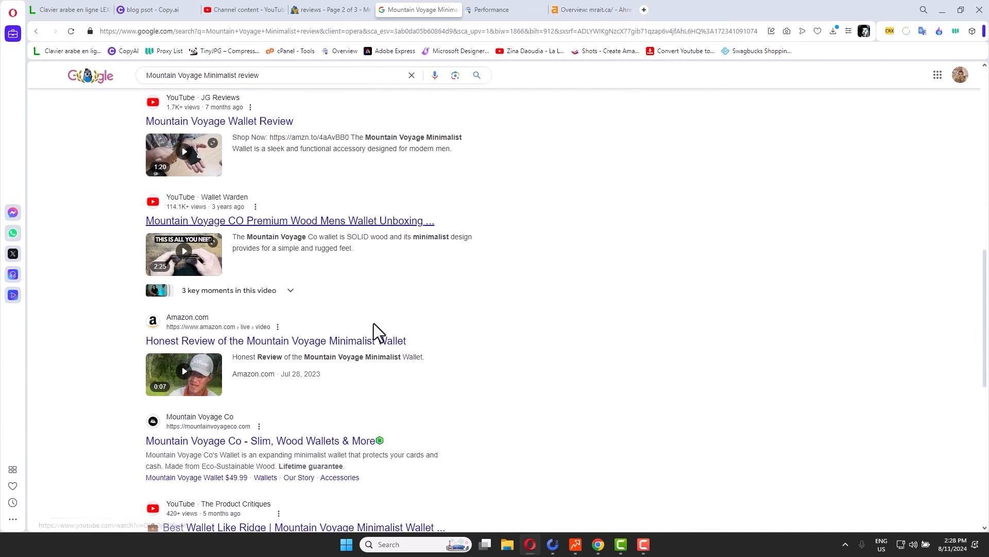